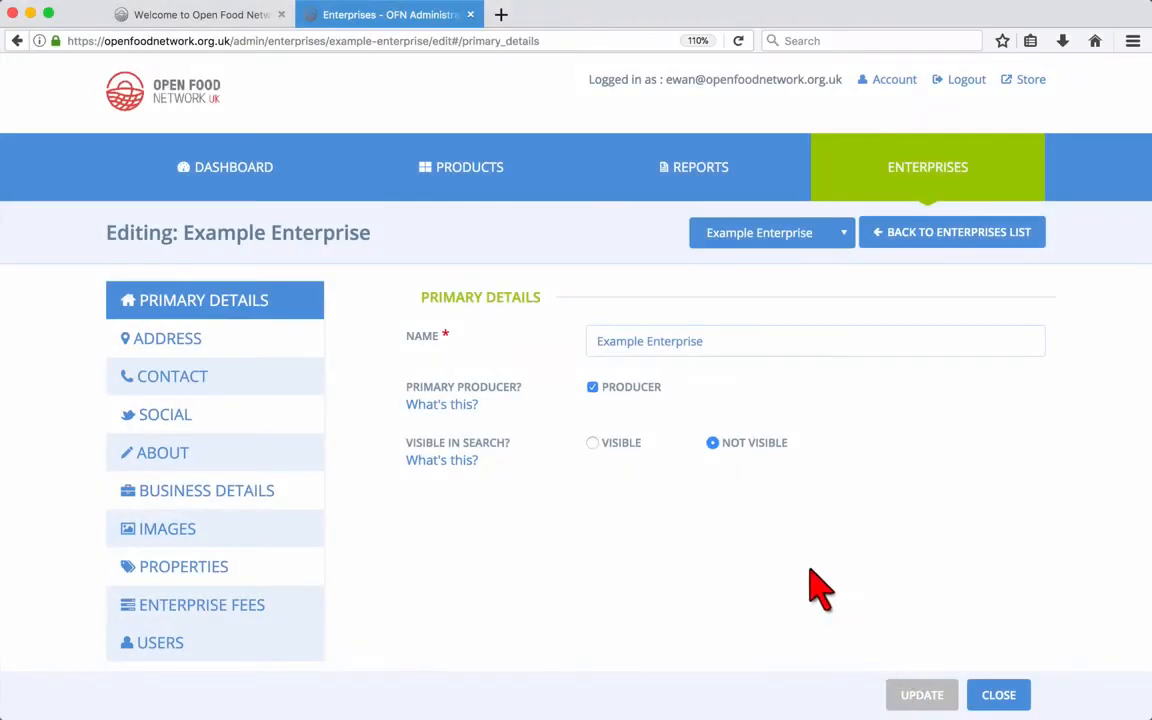
pyautogui.moveTo(461, 167)
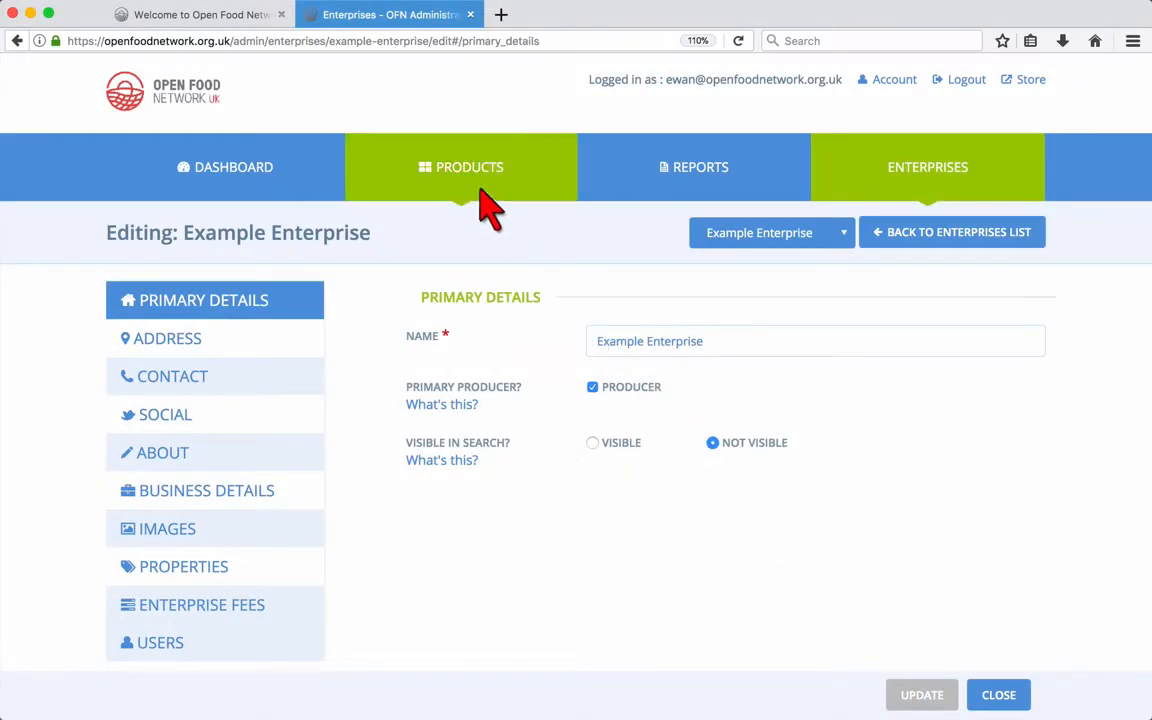
# Go to Products and start a new product from the empty Bulk Edit Products page.
pyautogui.click(461, 167)
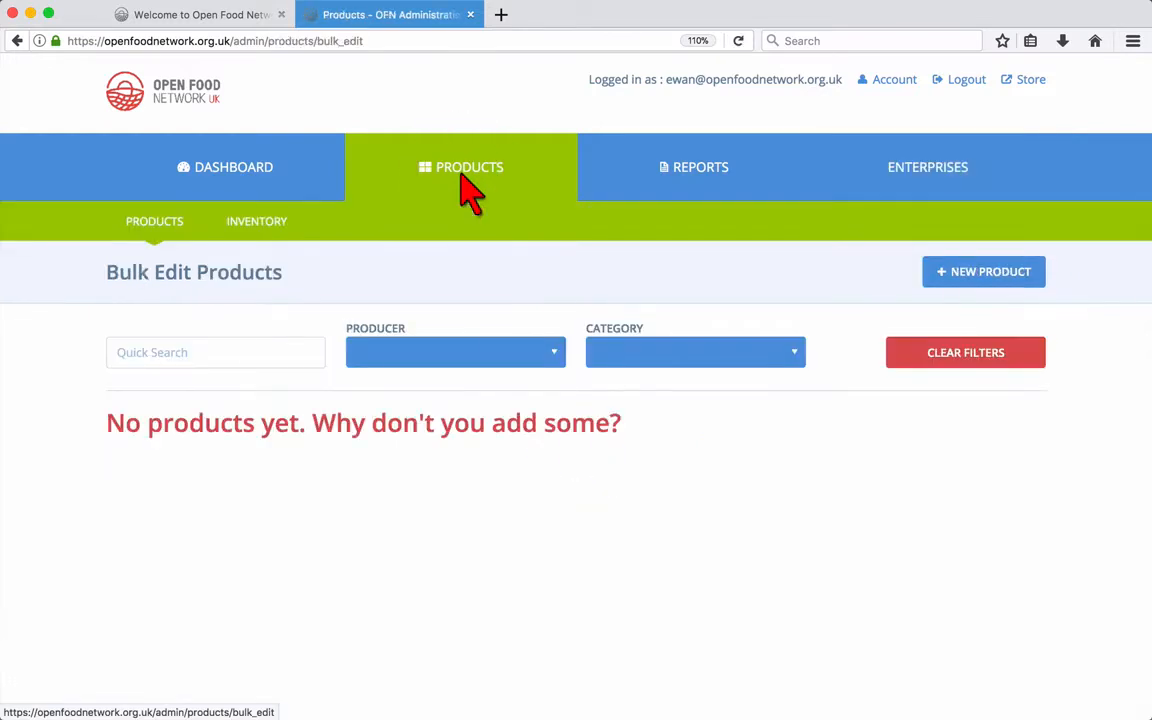
pyautogui.moveTo(495, 197)
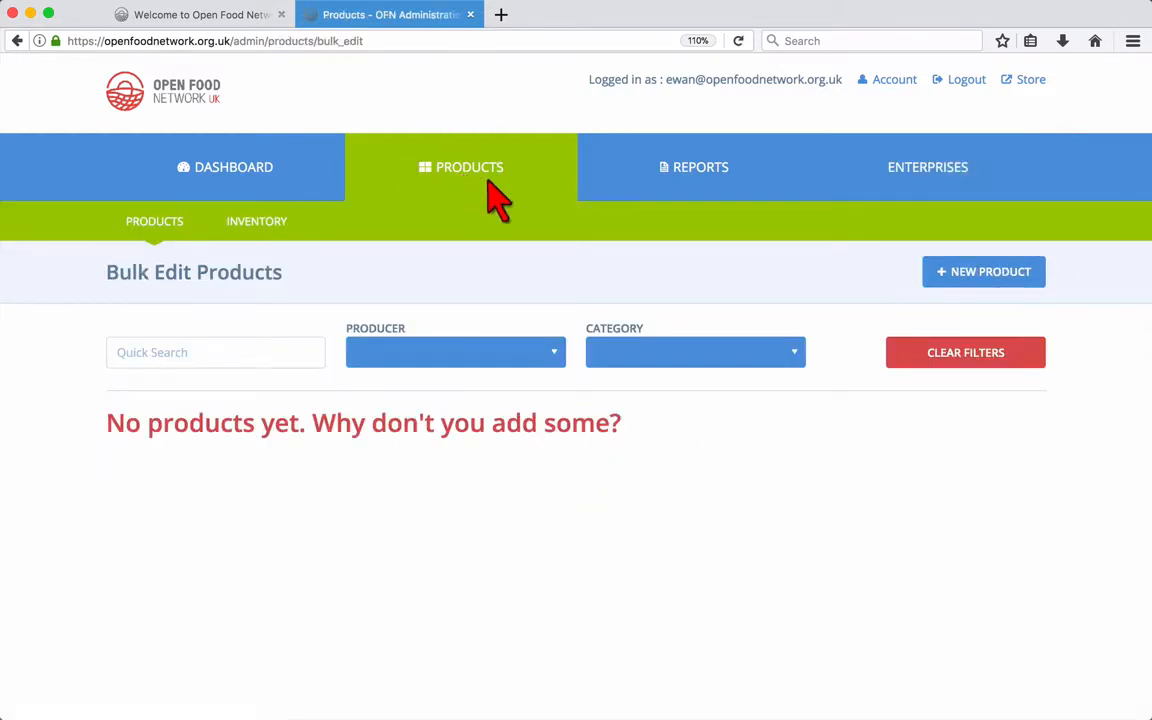
pyautogui.moveTo(970, 290)
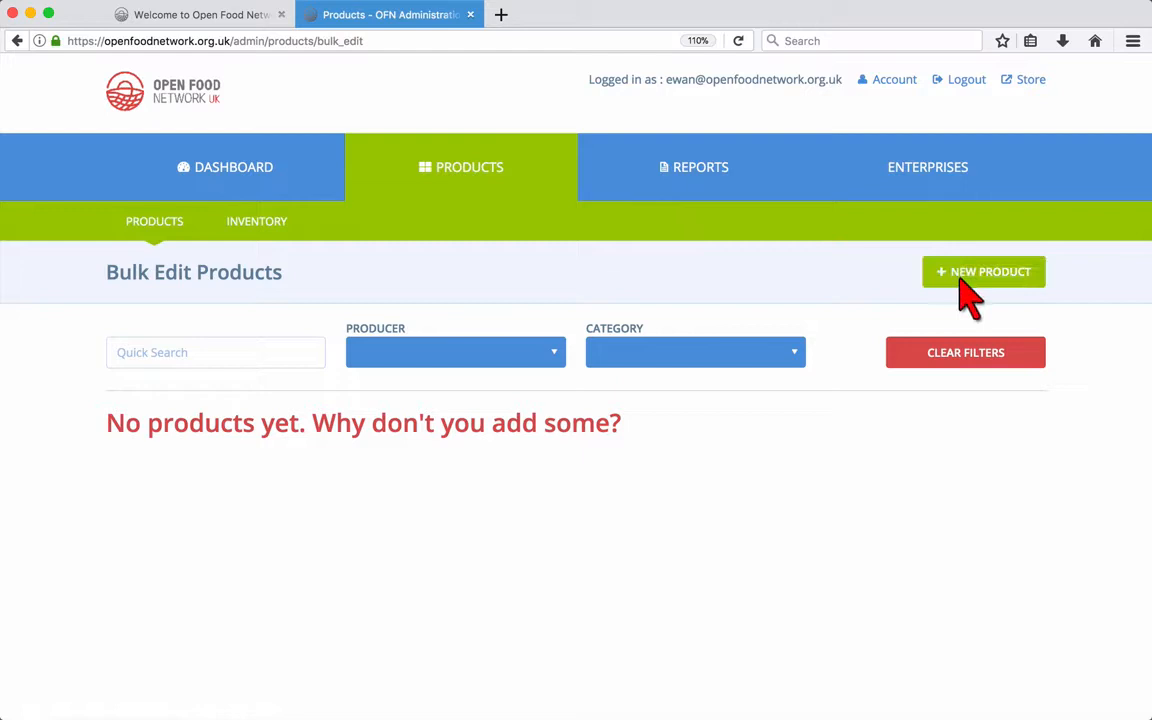
pyautogui.click(983, 271)
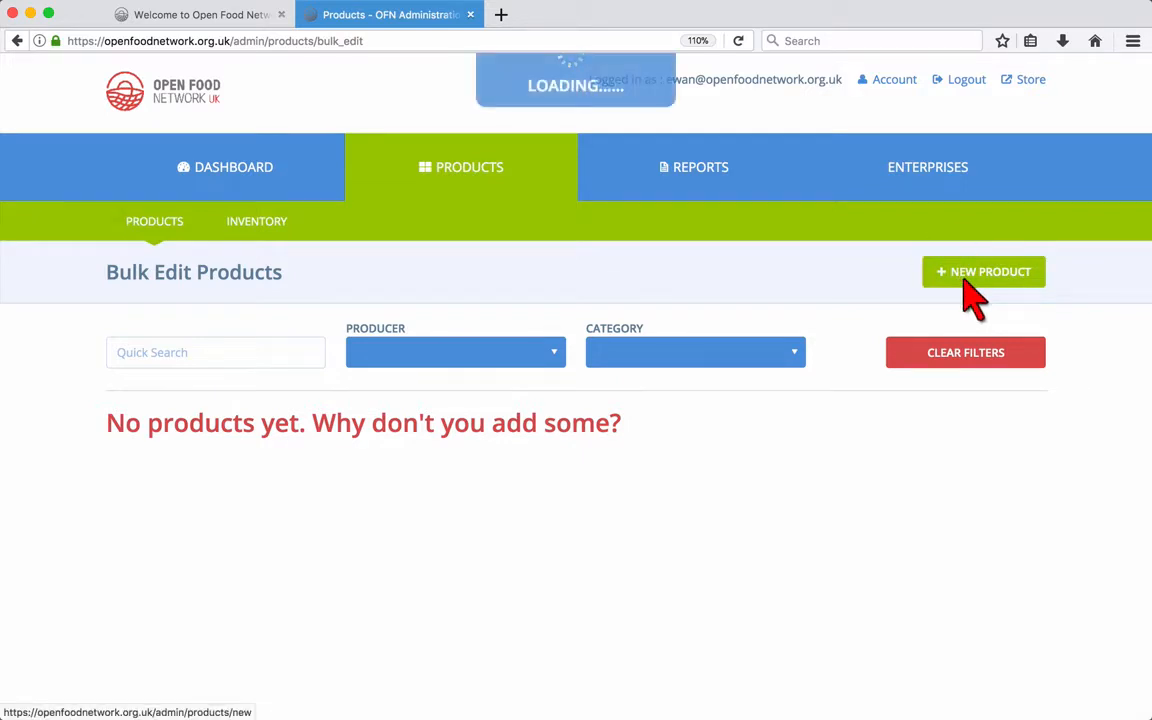
# Set the supplier to Example Enterprise and name the product 'Example Product'.
pyautogui.click(983, 271)
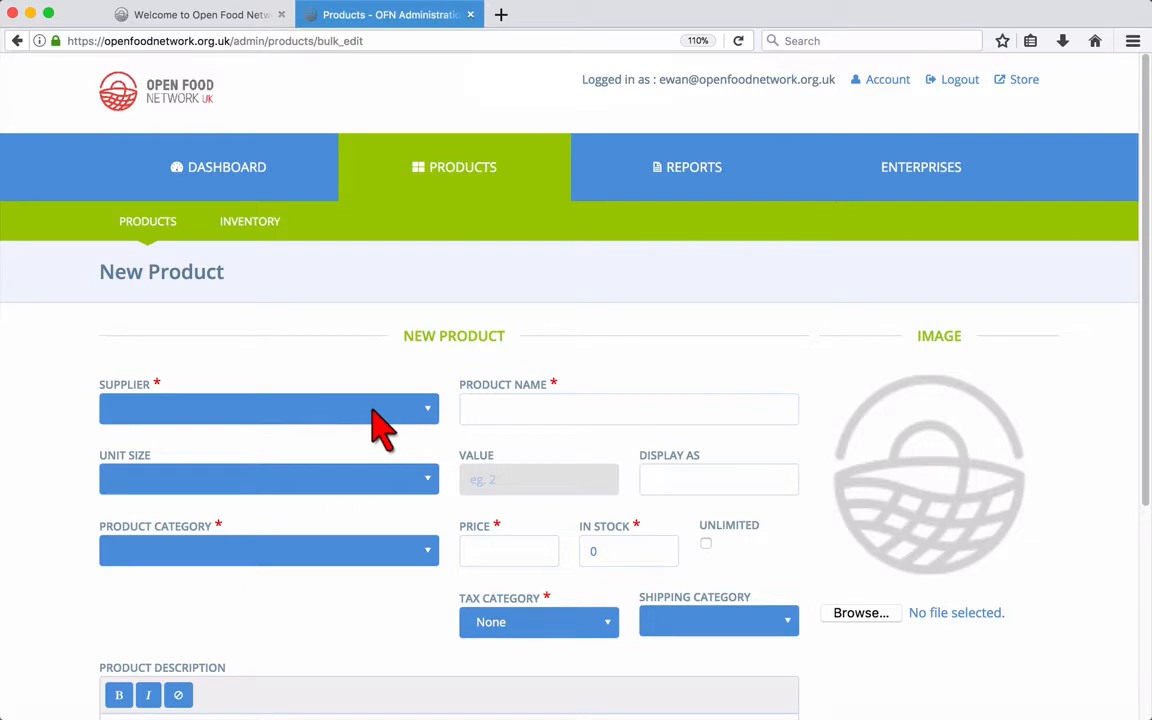
pyautogui.click(268, 408)
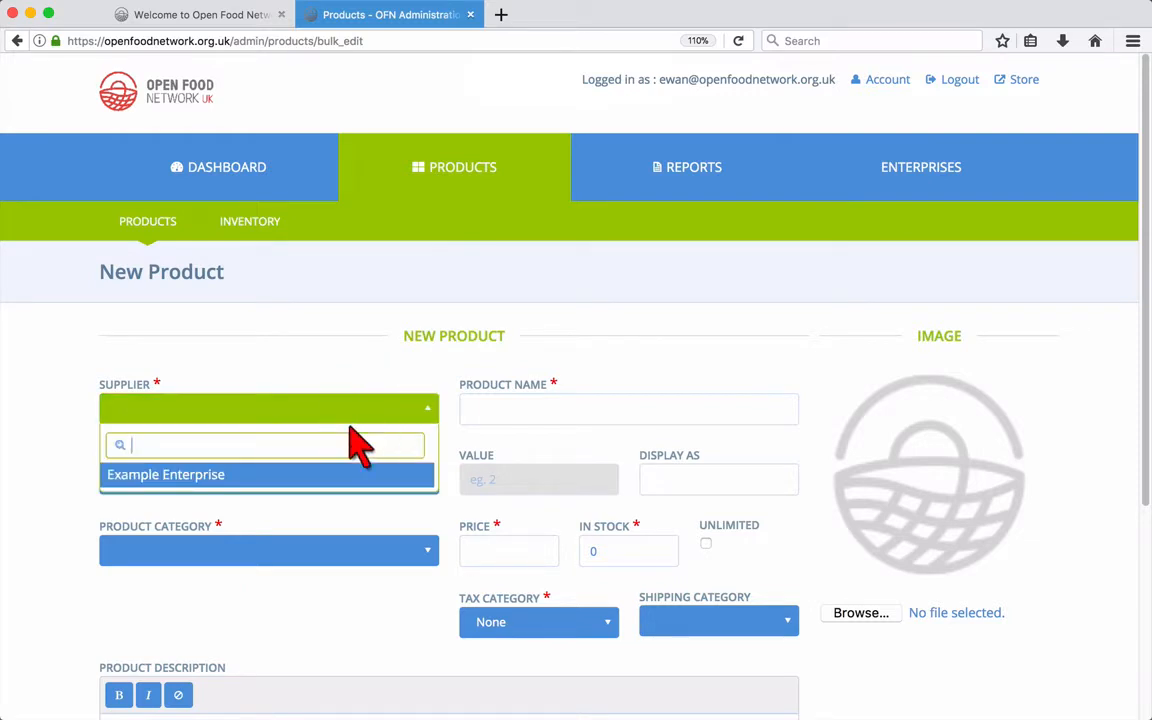
pyautogui.click(166, 474)
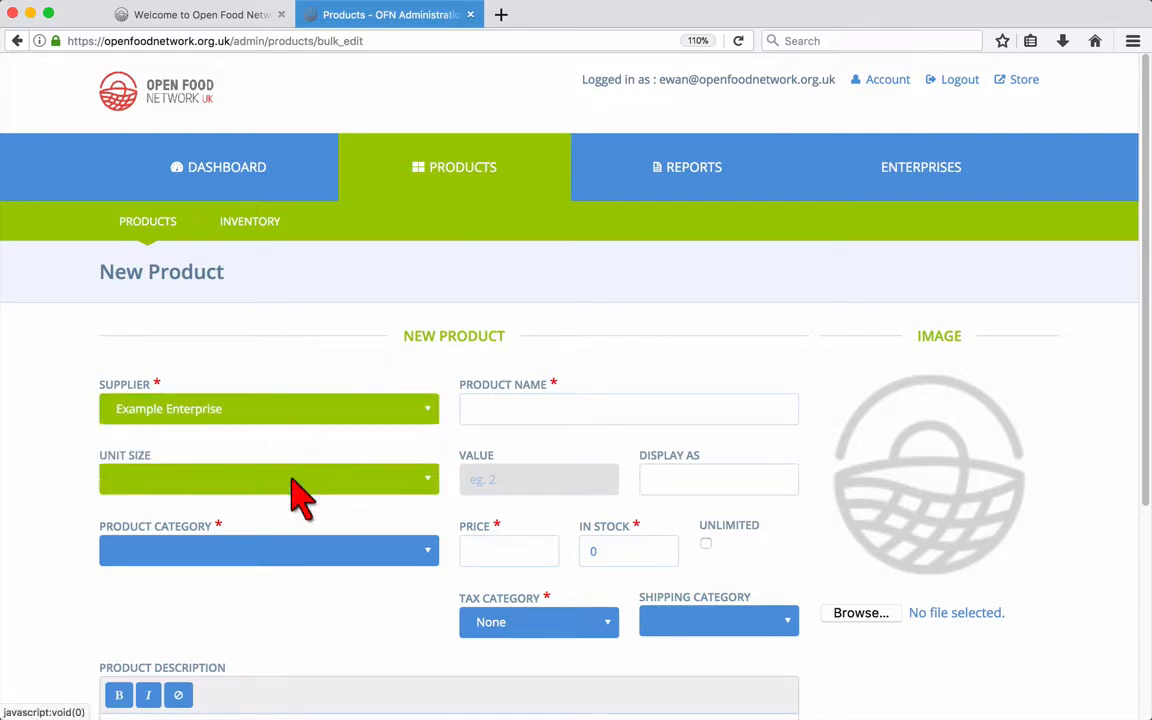
pyautogui.click(628, 409)
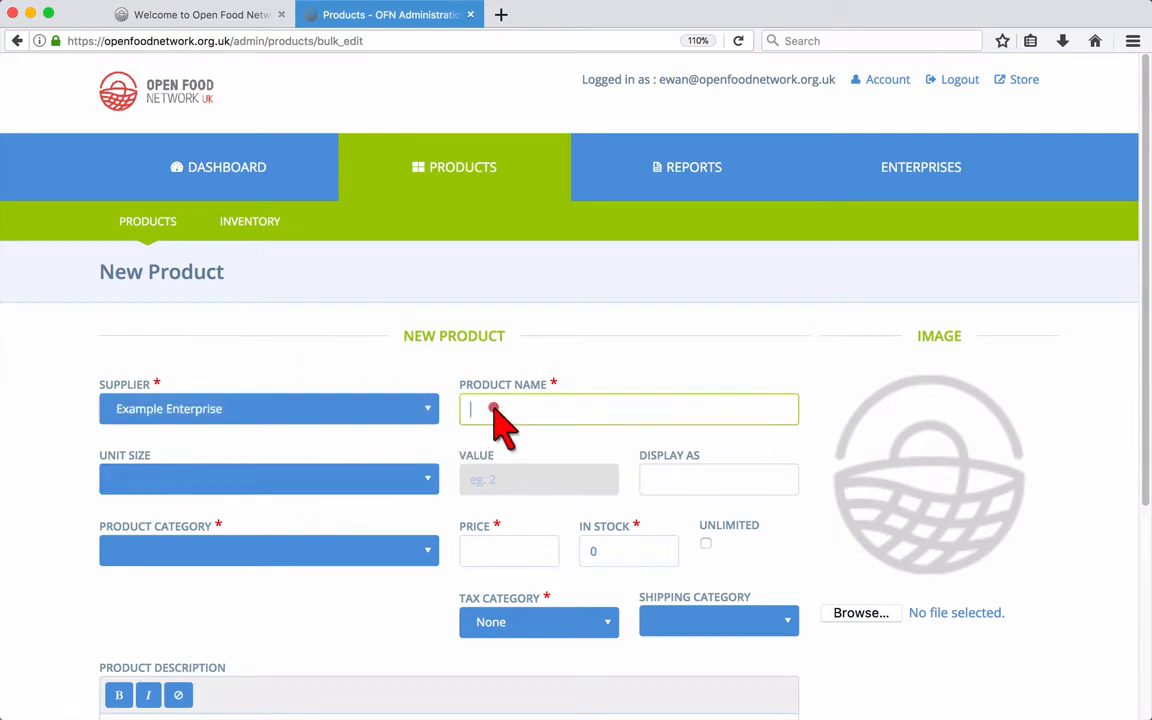
pyautogui.write('E')
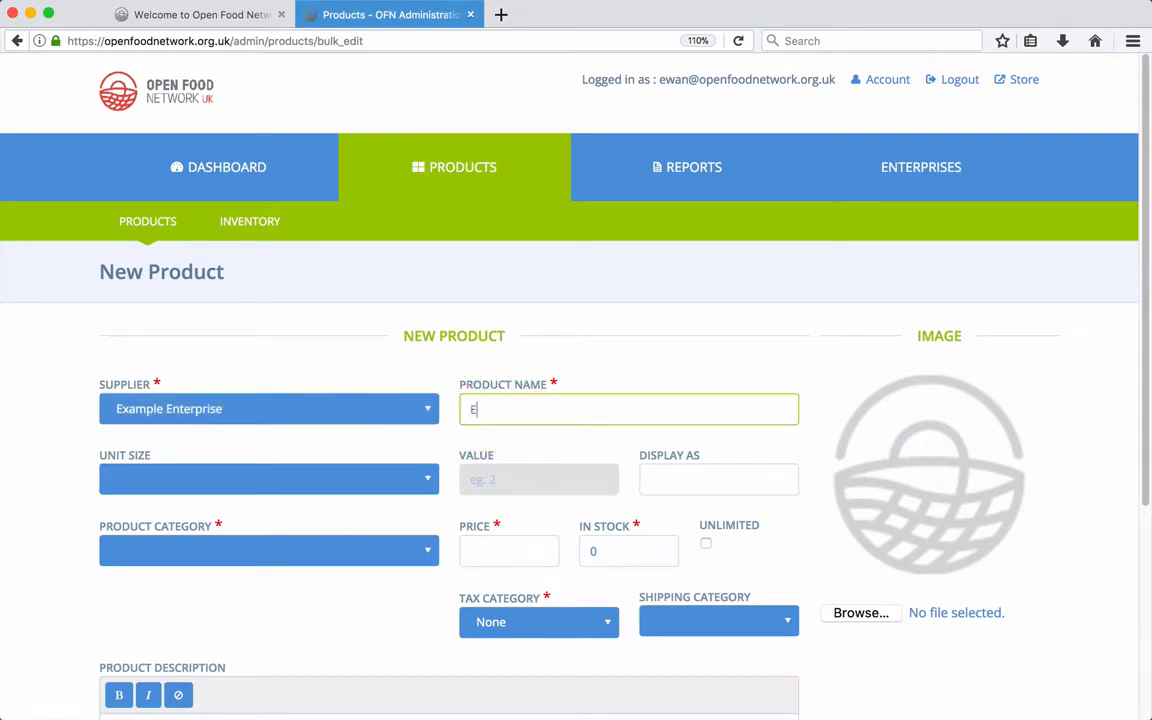
pyautogui.write('xample Product')
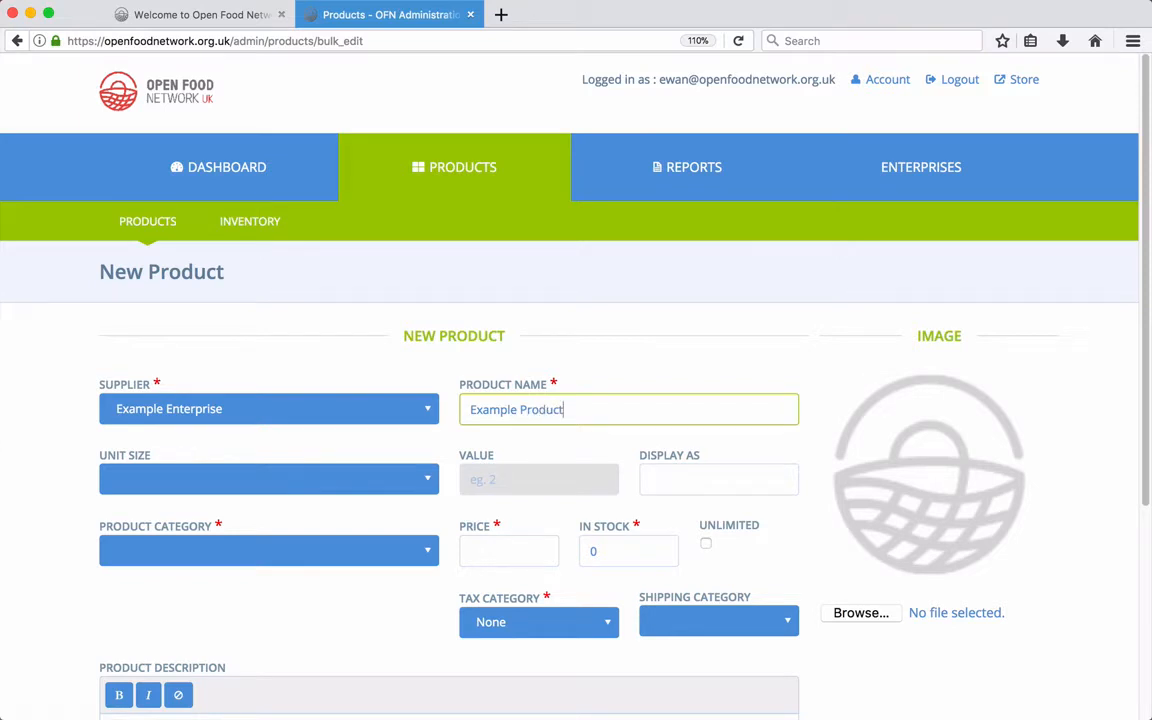
# Set the unit size to Weight (kg) with value 1, displayed as 1kg.
pyautogui.click(268, 478)
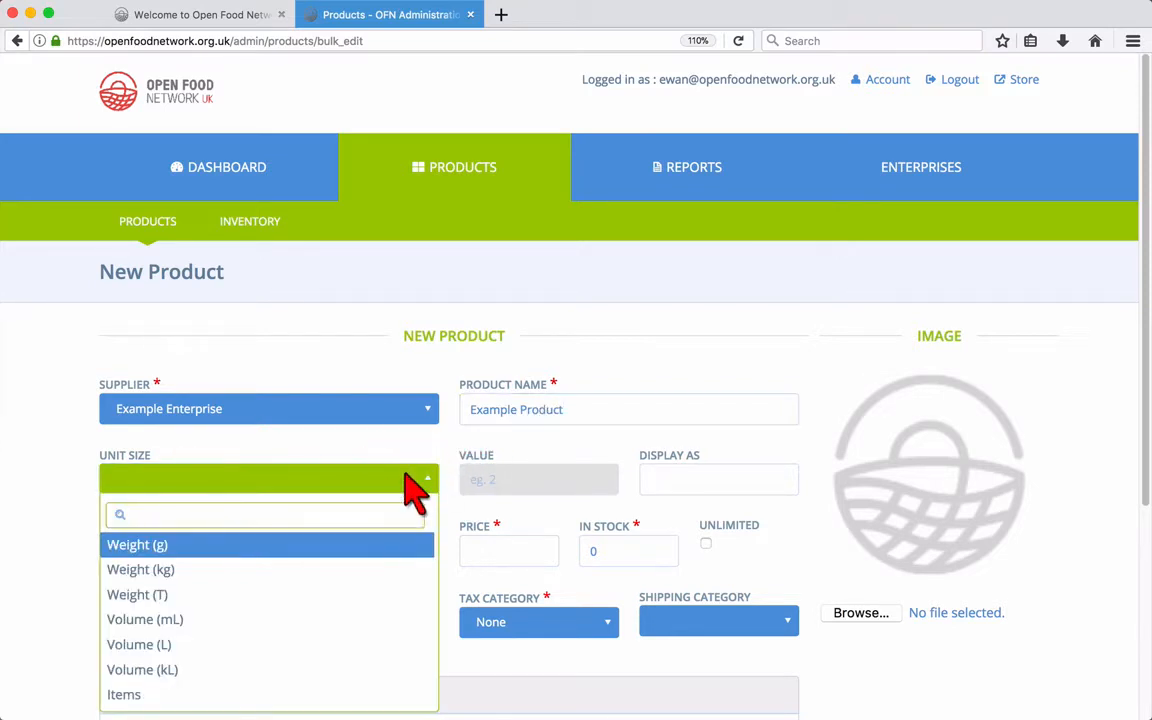
pyautogui.moveTo(350, 569)
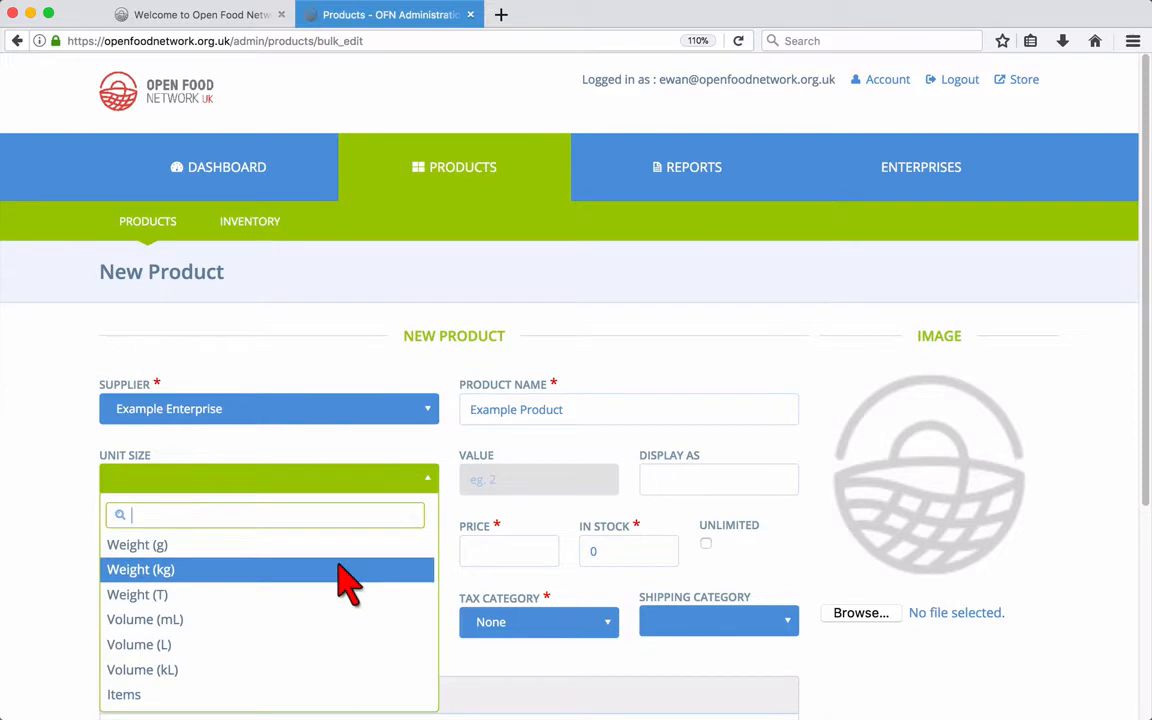
pyautogui.click(140, 569)
pyautogui.write('1')
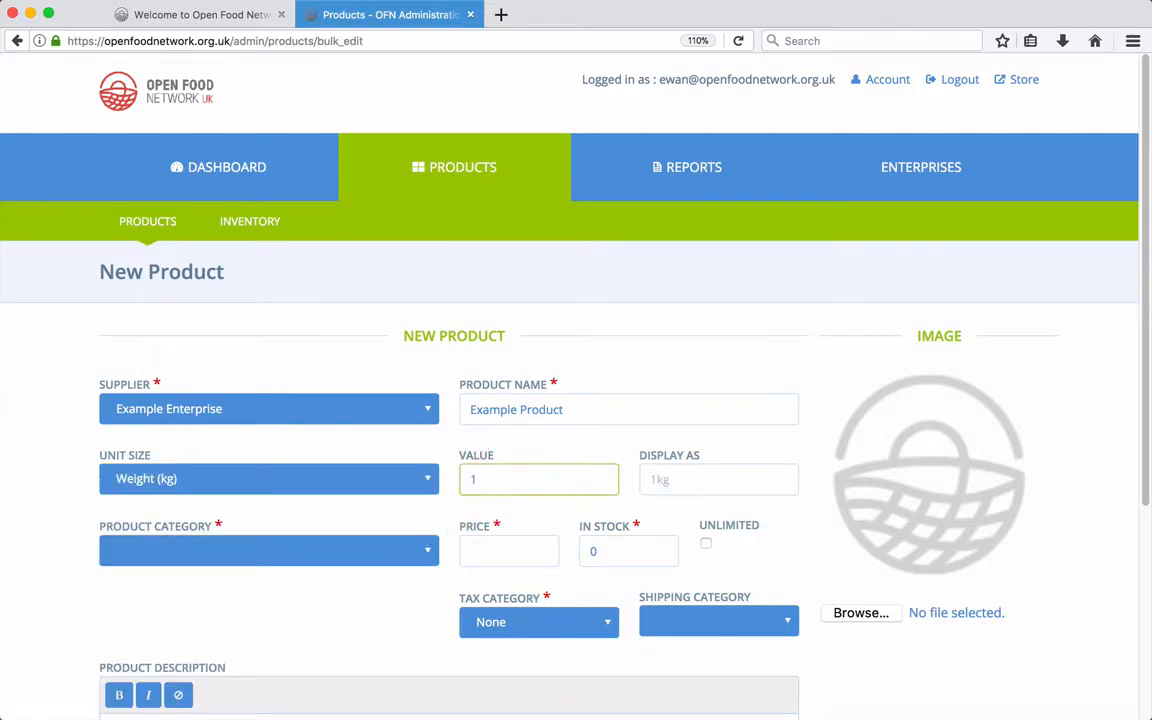
pyautogui.click(718, 479)
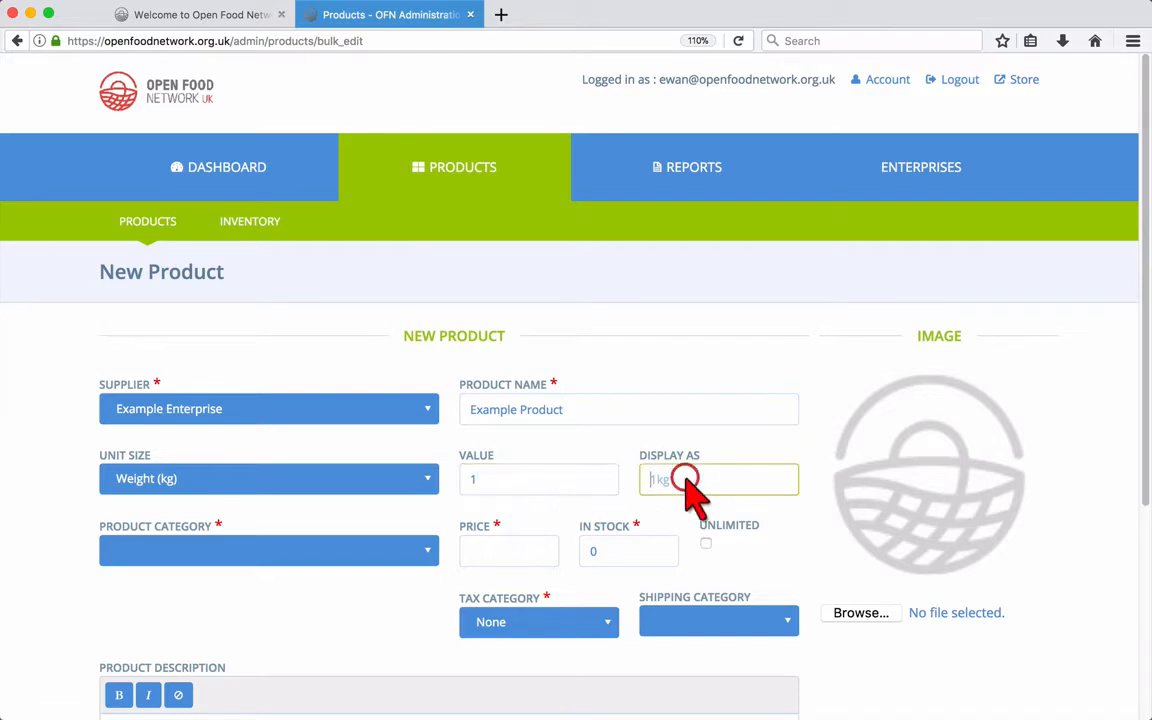
pyautogui.click(685, 479)
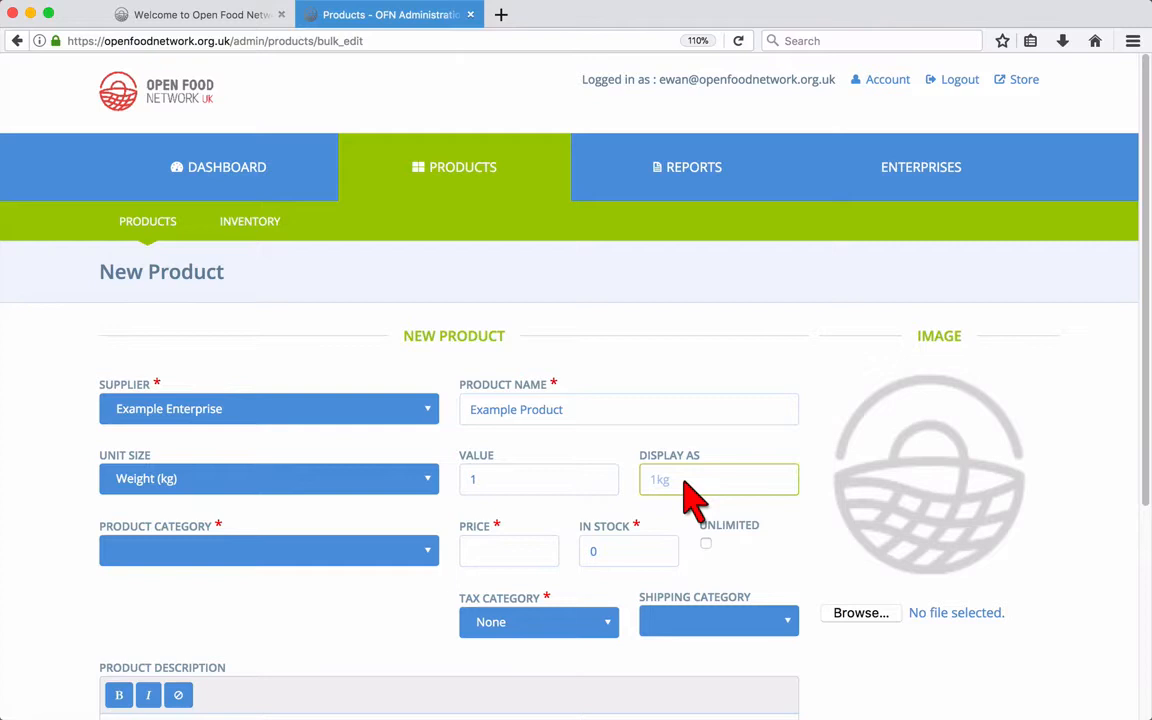
pyautogui.moveTo(690, 500)
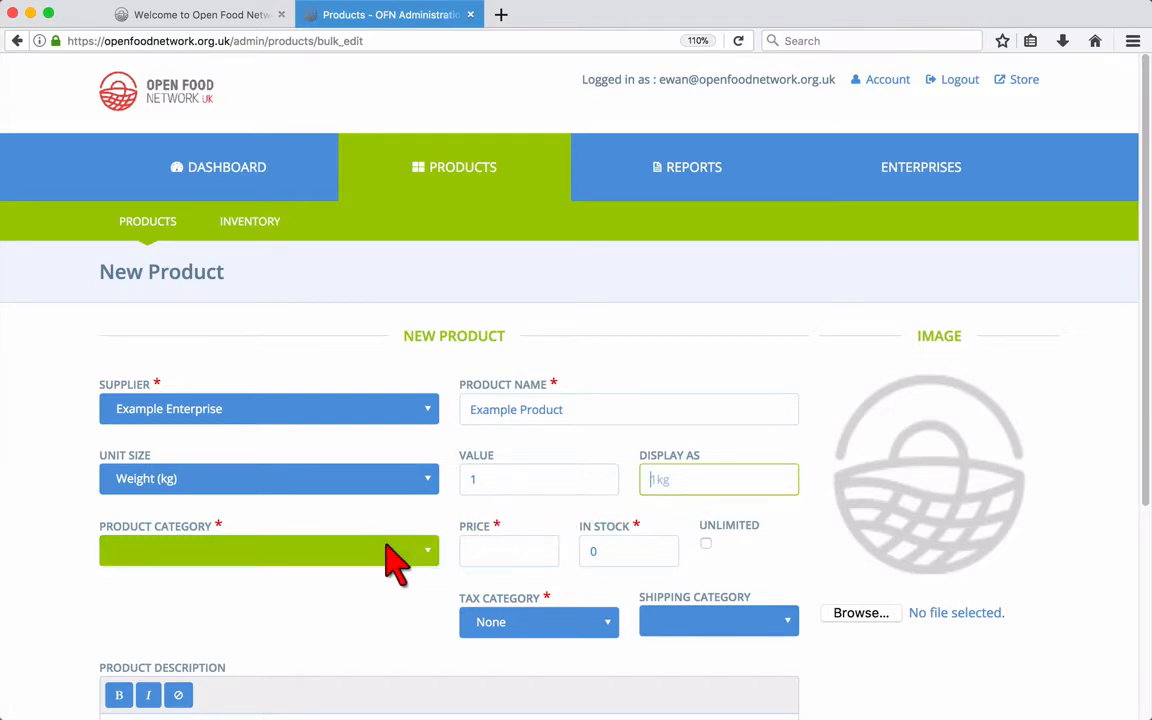
# Choose Bread & Baking as the product category.
pyautogui.click(268, 550)
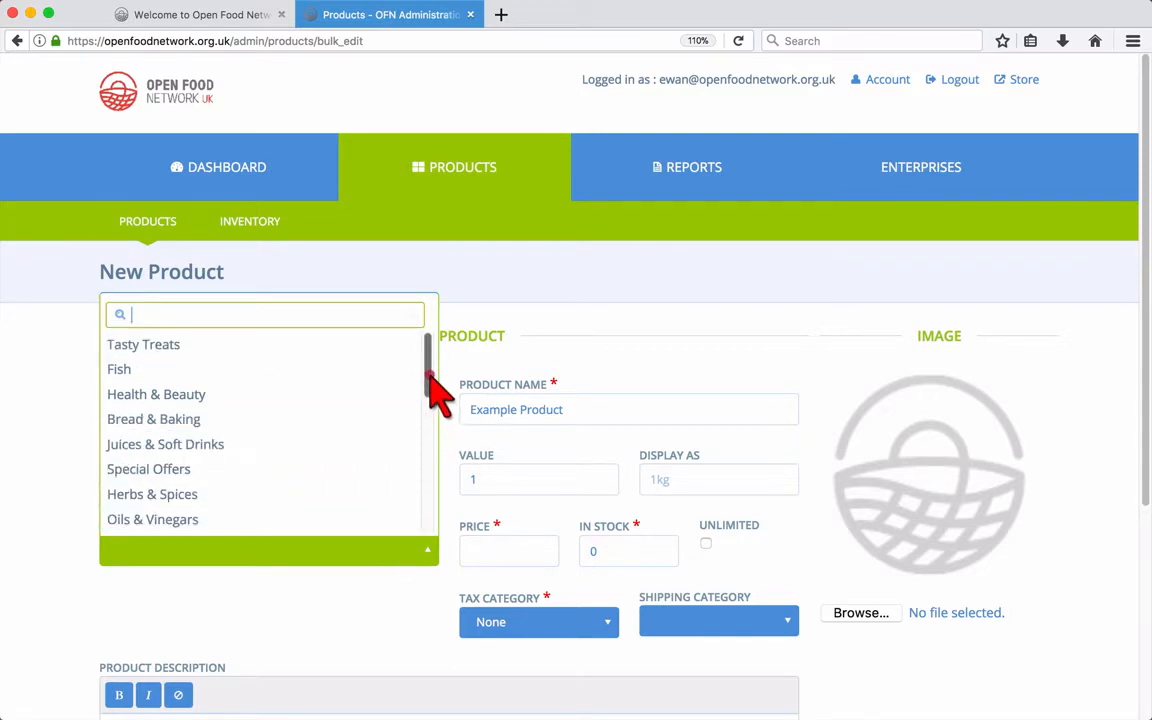
pyautogui.scroll(-3)
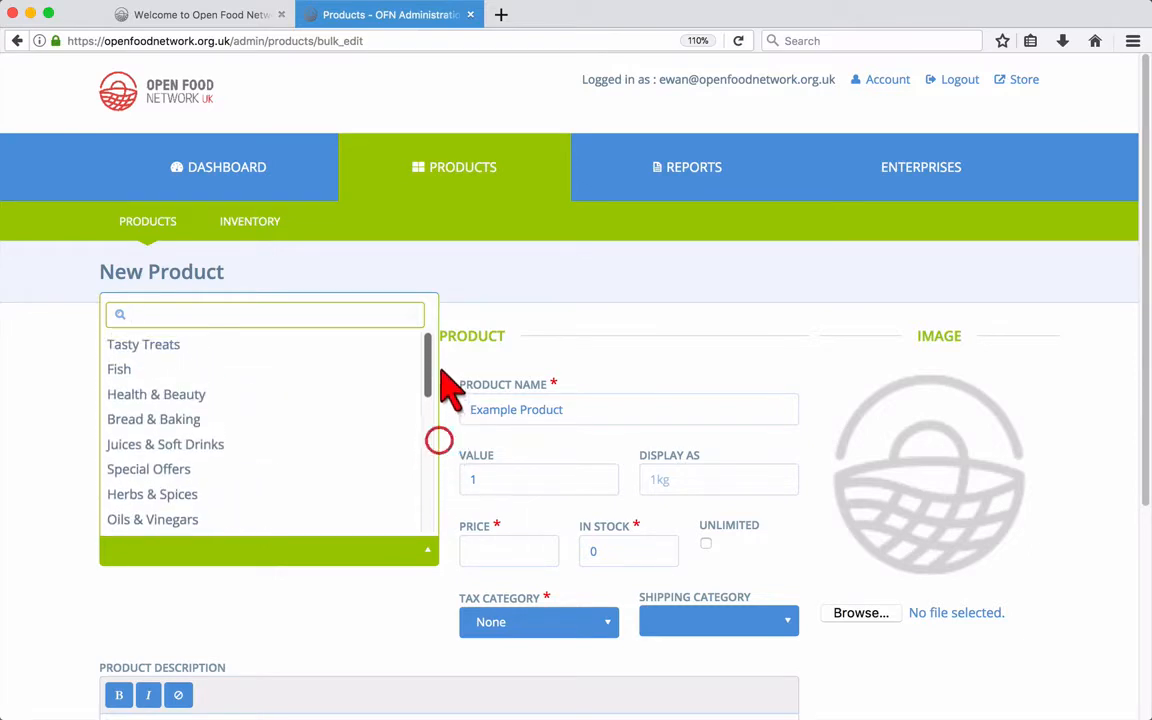
pyautogui.click(153, 418)
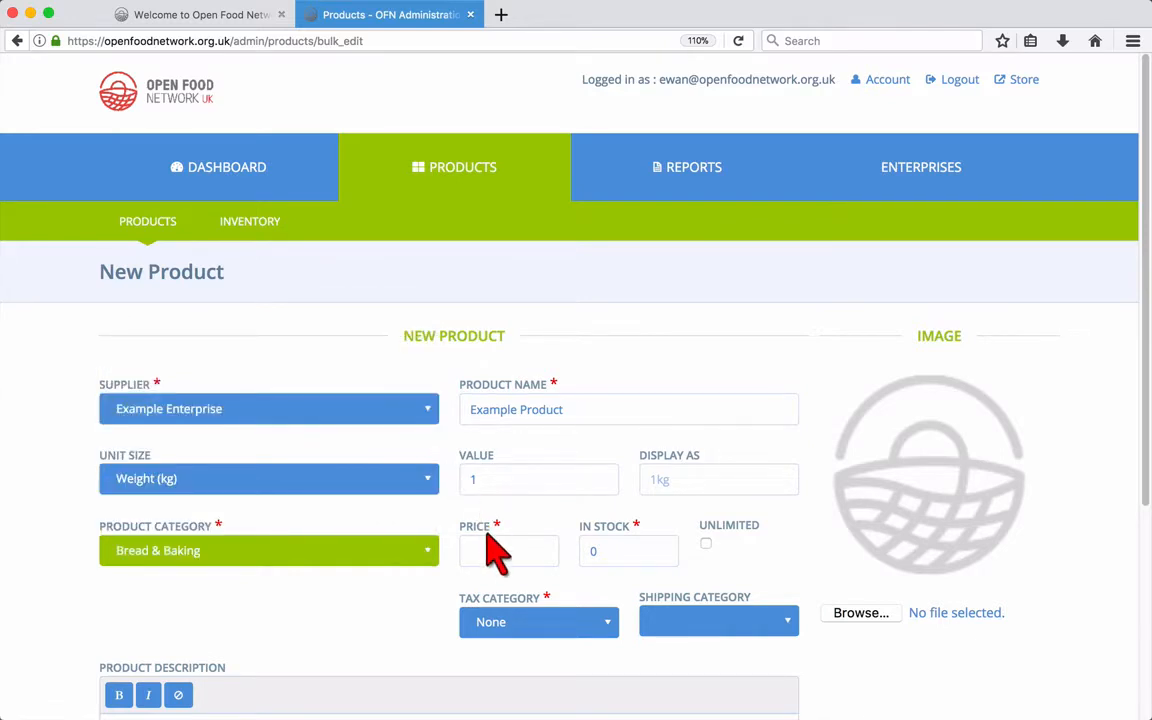
# Set the price to 12.99 and mark stock as Unlimited.
pyautogui.click(508, 550)
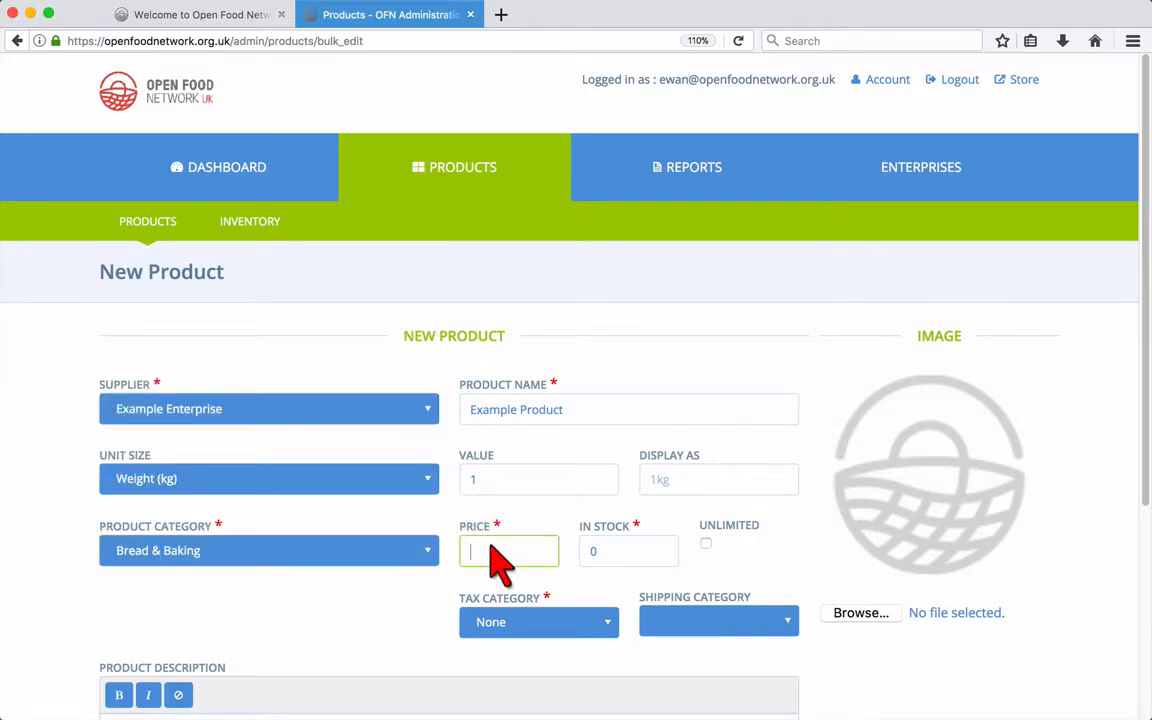
pyautogui.write('12.99')
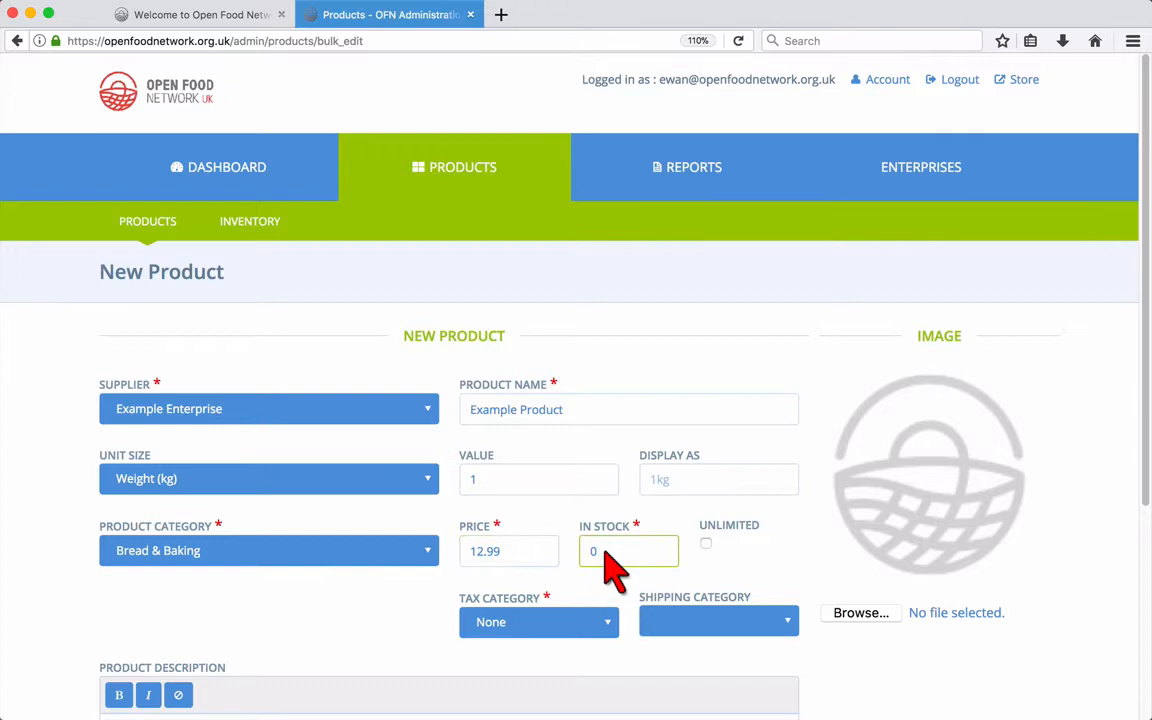
pyautogui.moveTo(690, 568)
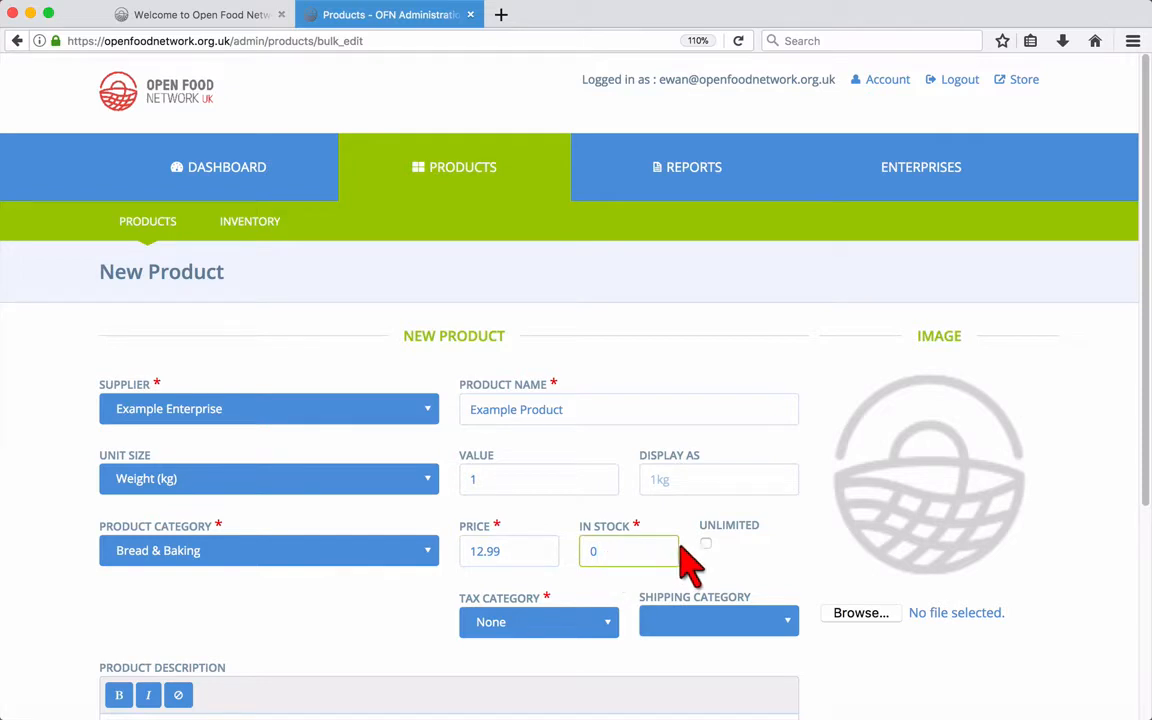
pyautogui.click(706, 543)
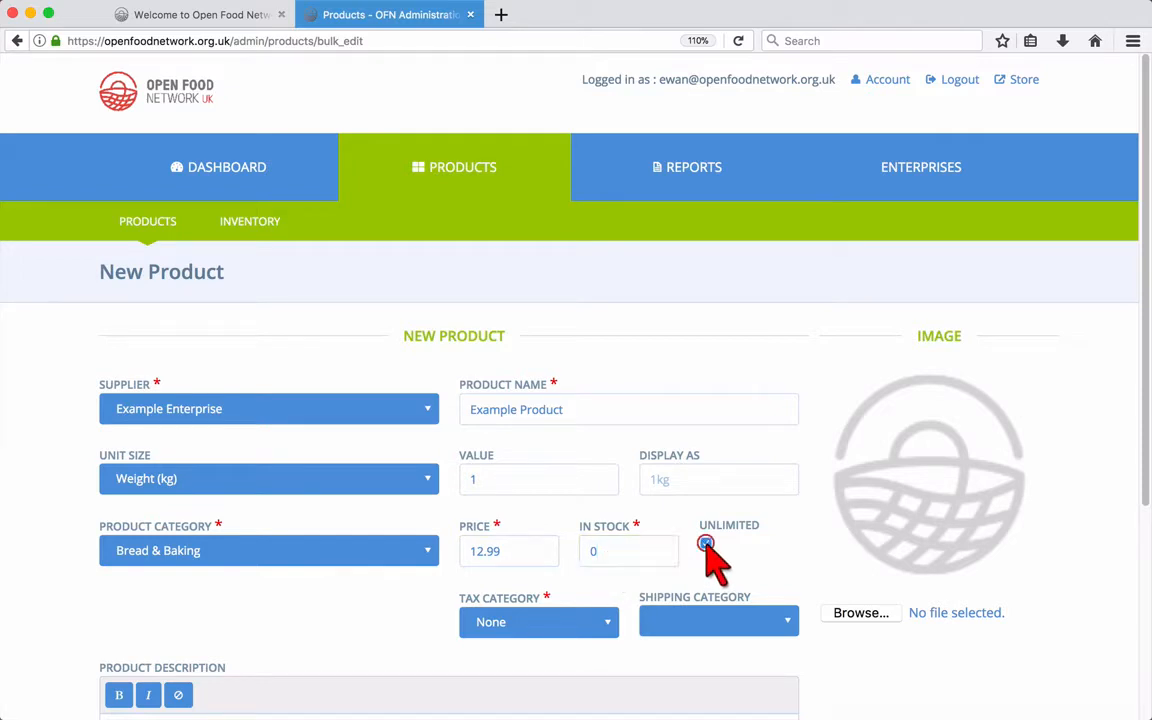
pyautogui.click(706, 543)
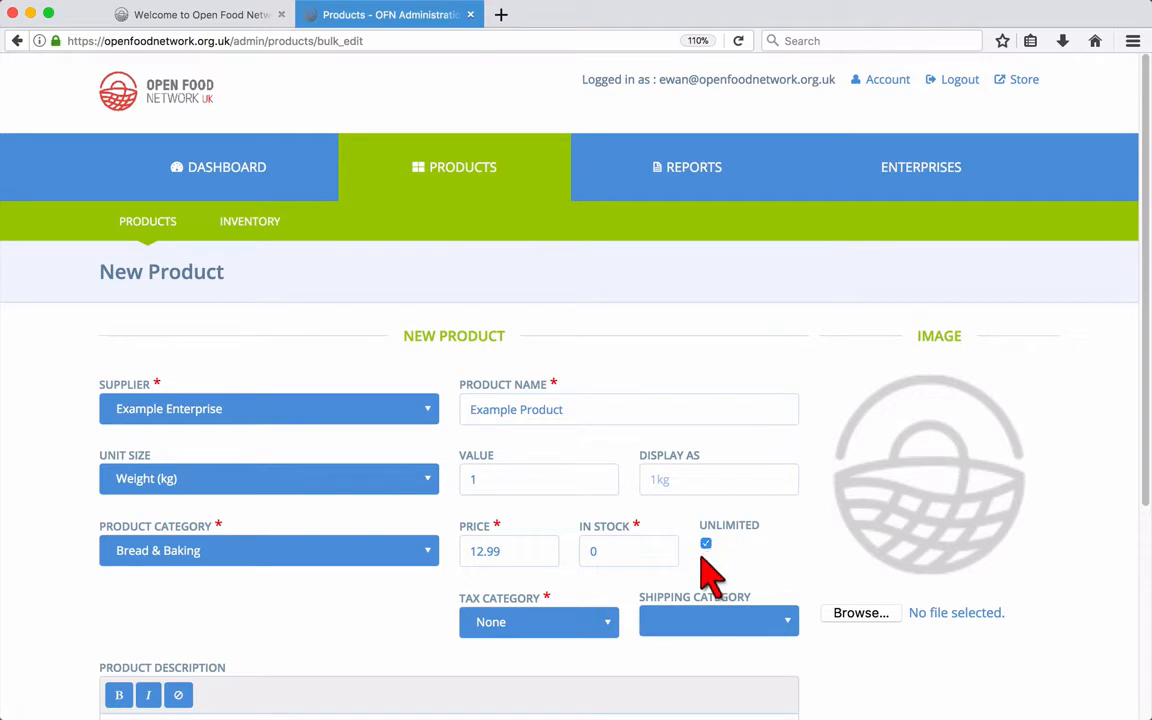
pyautogui.click(538, 622)
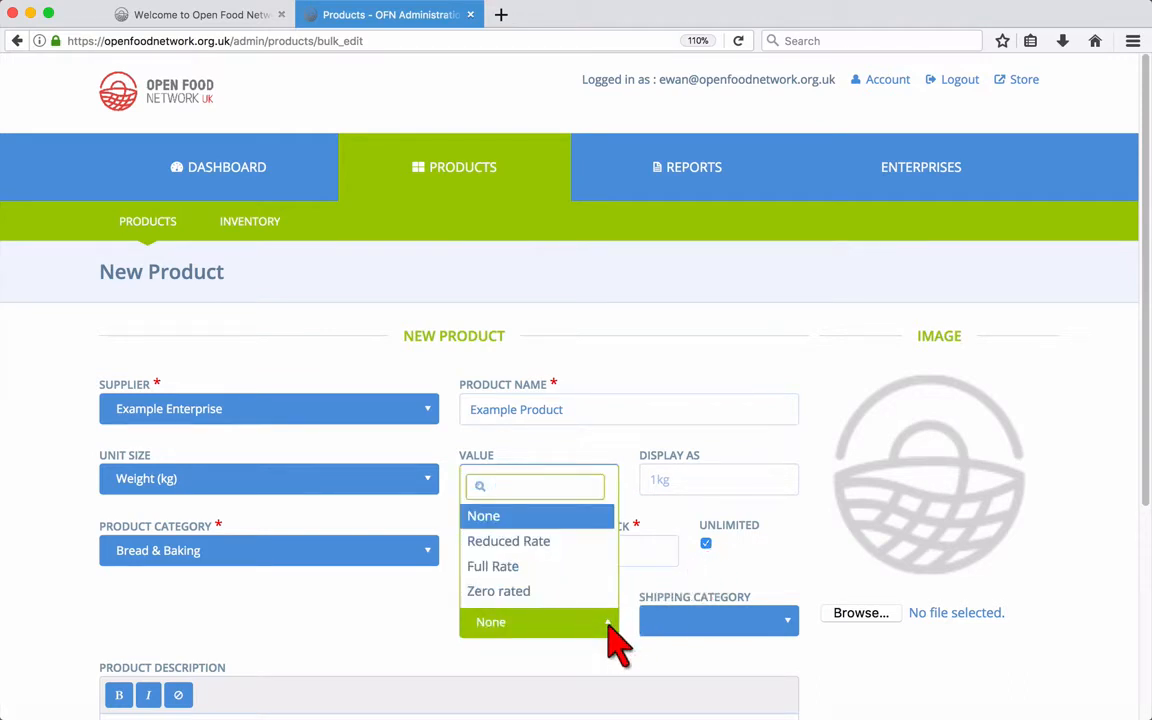
pyautogui.moveTo(493, 566)
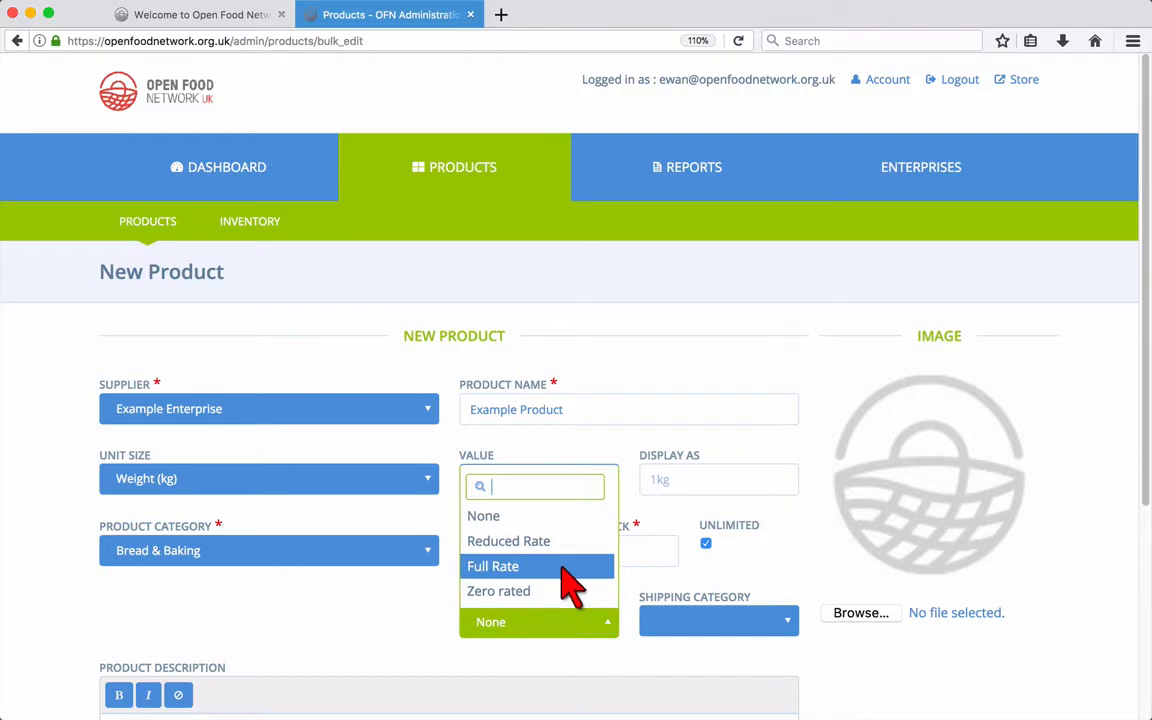
# Set the tax category to Full Rate and attach bread.jpg from OFN Guide as the image.
pyautogui.click(492, 566)
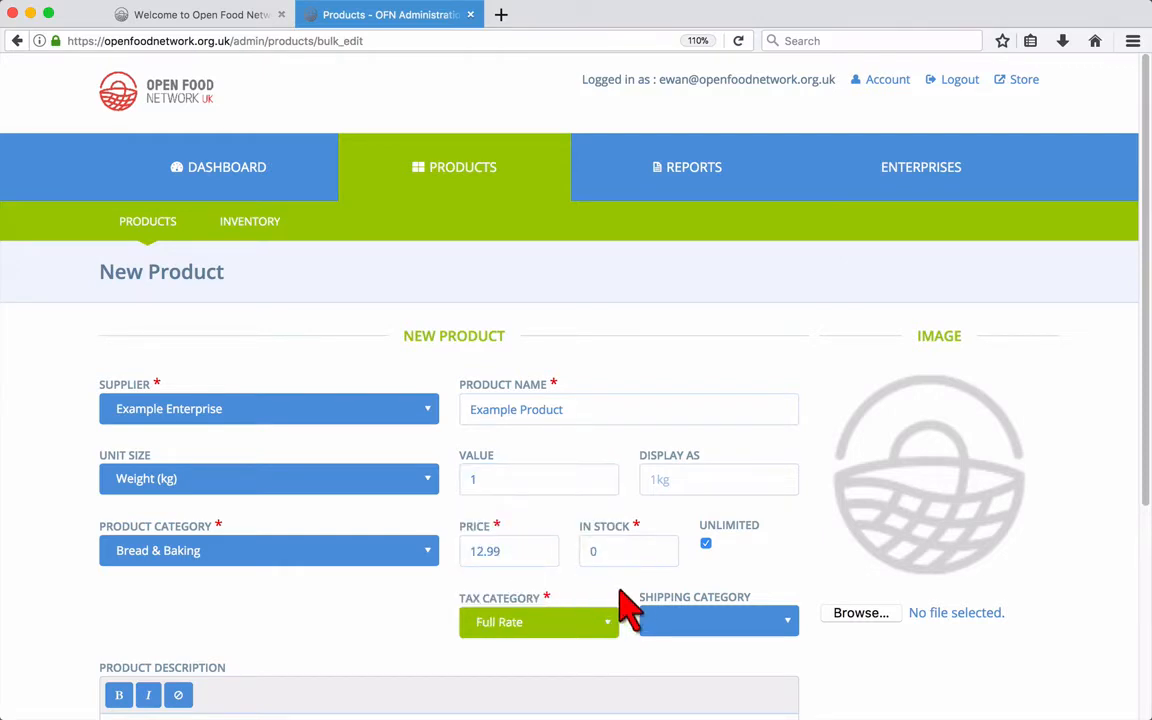
pyautogui.click(718, 621)
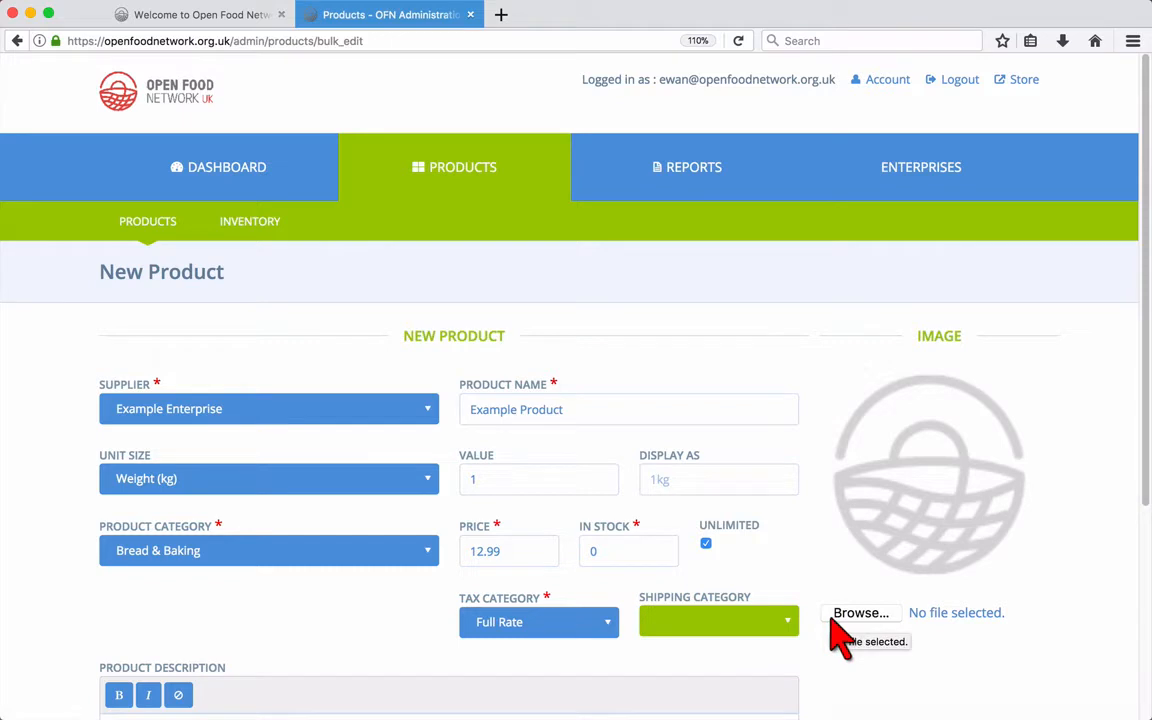
pyautogui.click(859, 612)
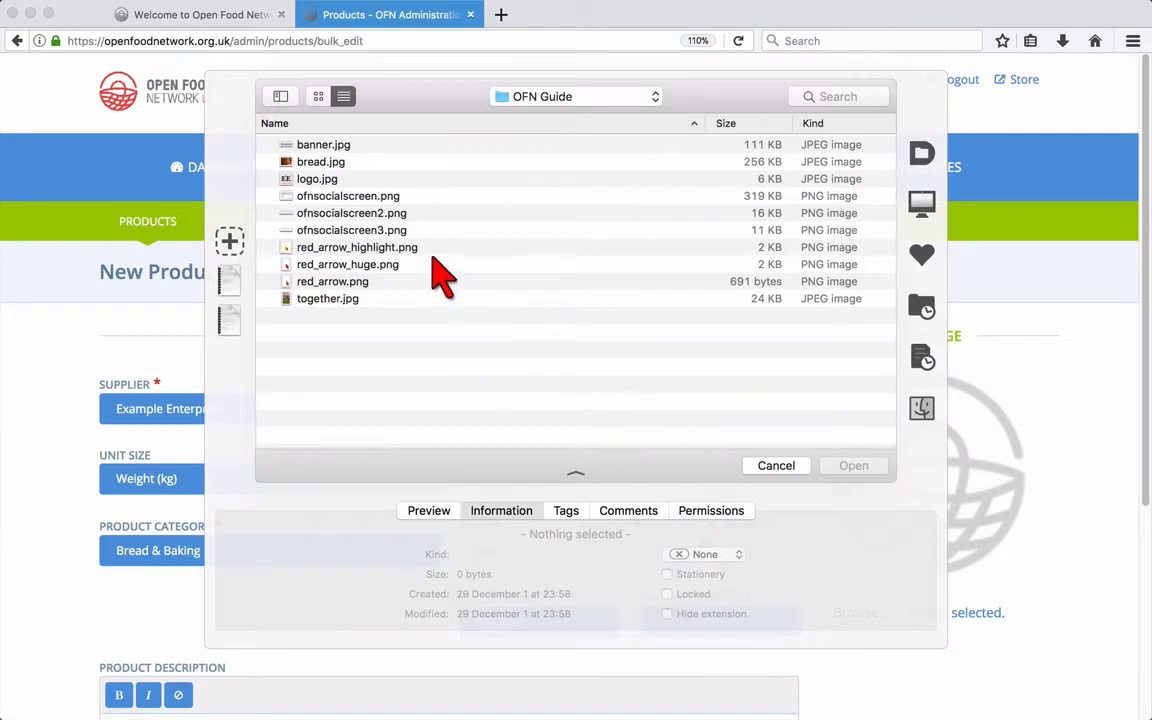
pyautogui.click(320, 161)
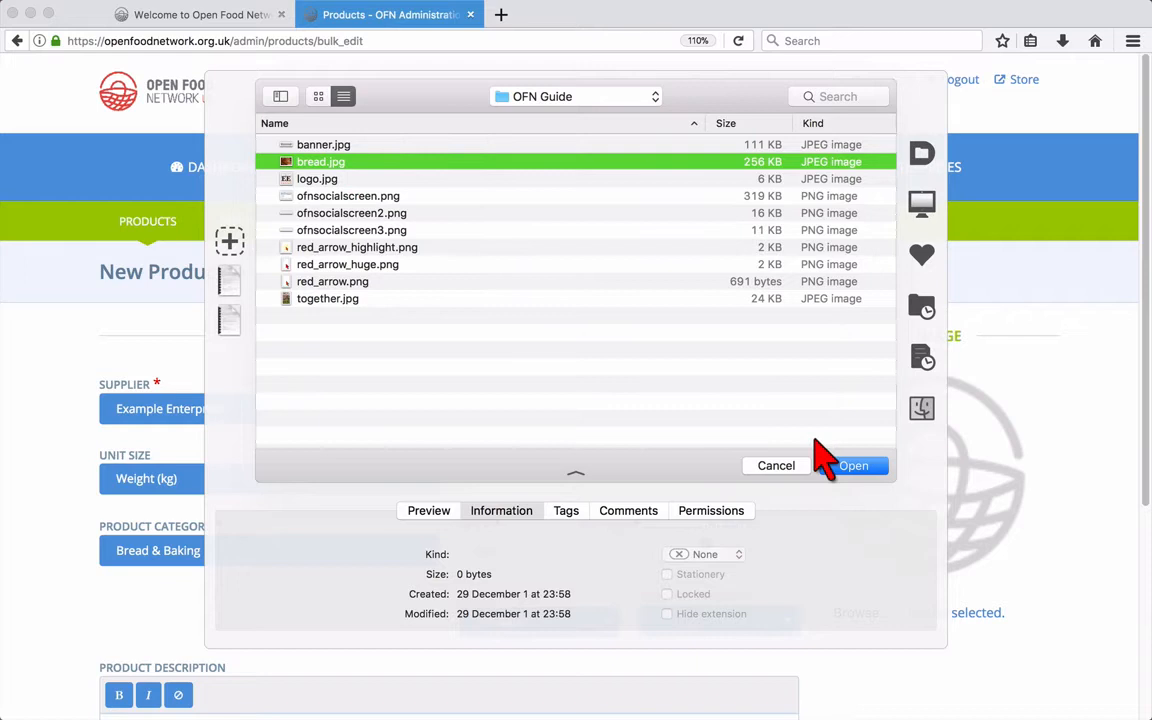
pyautogui.click(853, 465)
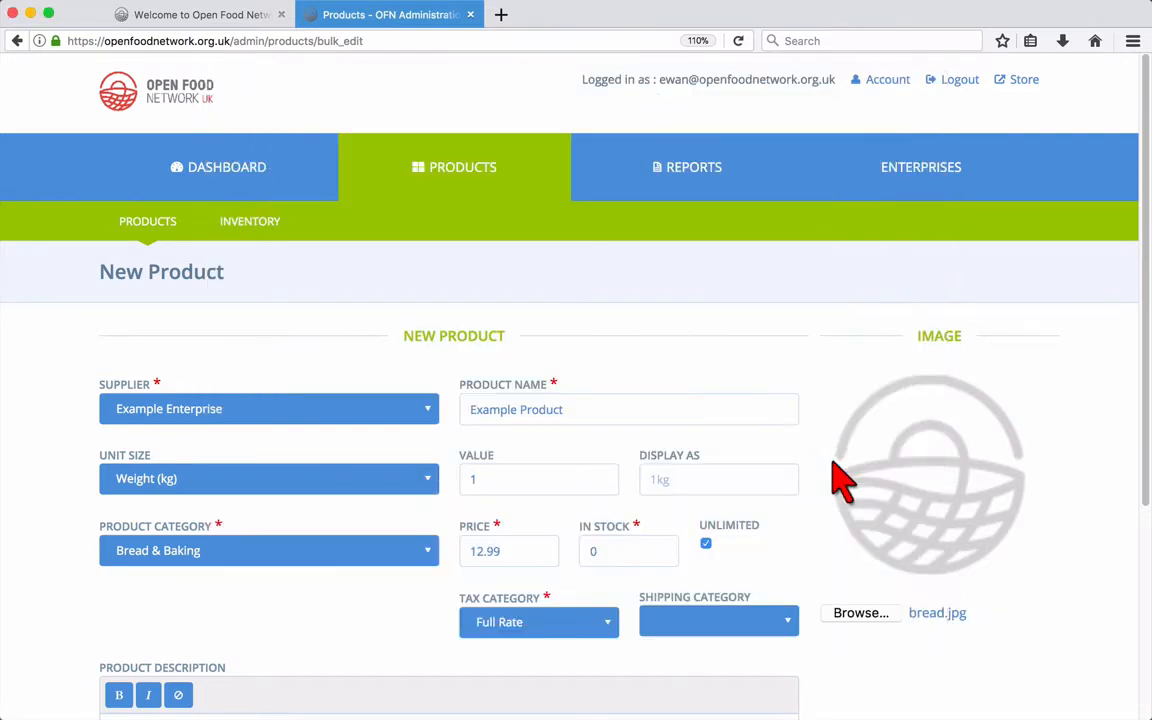
# Enter 'This is where you'll enter your product description!' in the Product Description box.
pyautogui.scroll(-3)
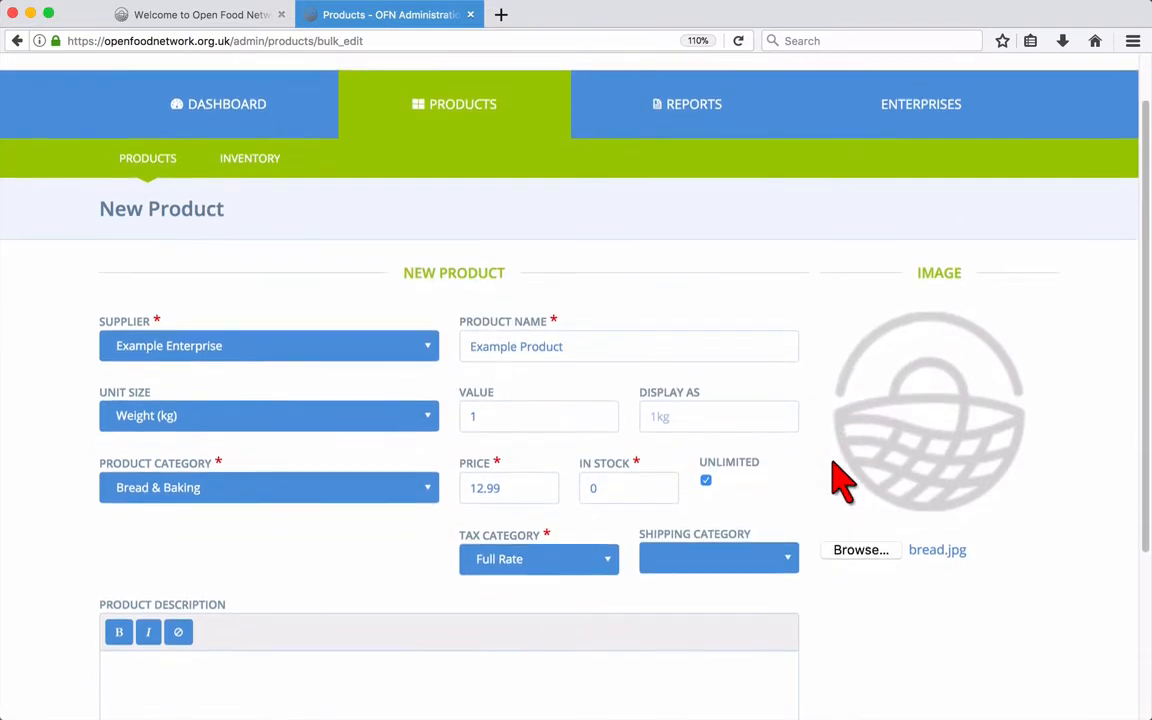
pyautogui.scroll(-3)
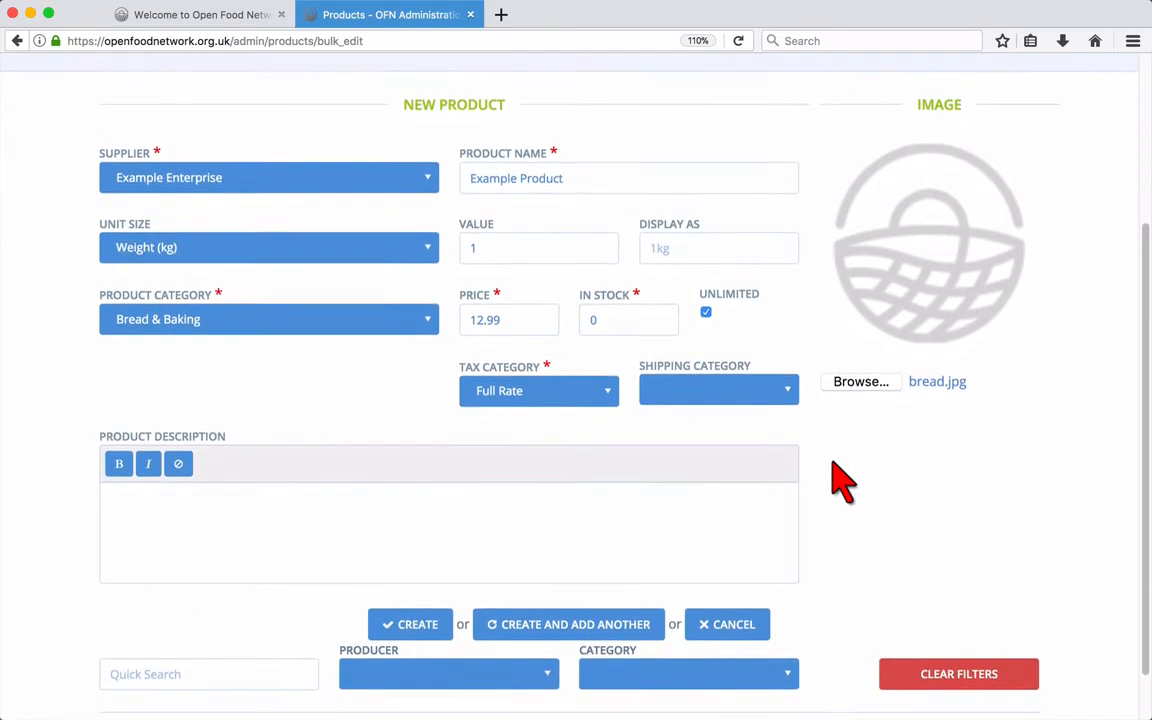
pyautogui.scroll(-3)
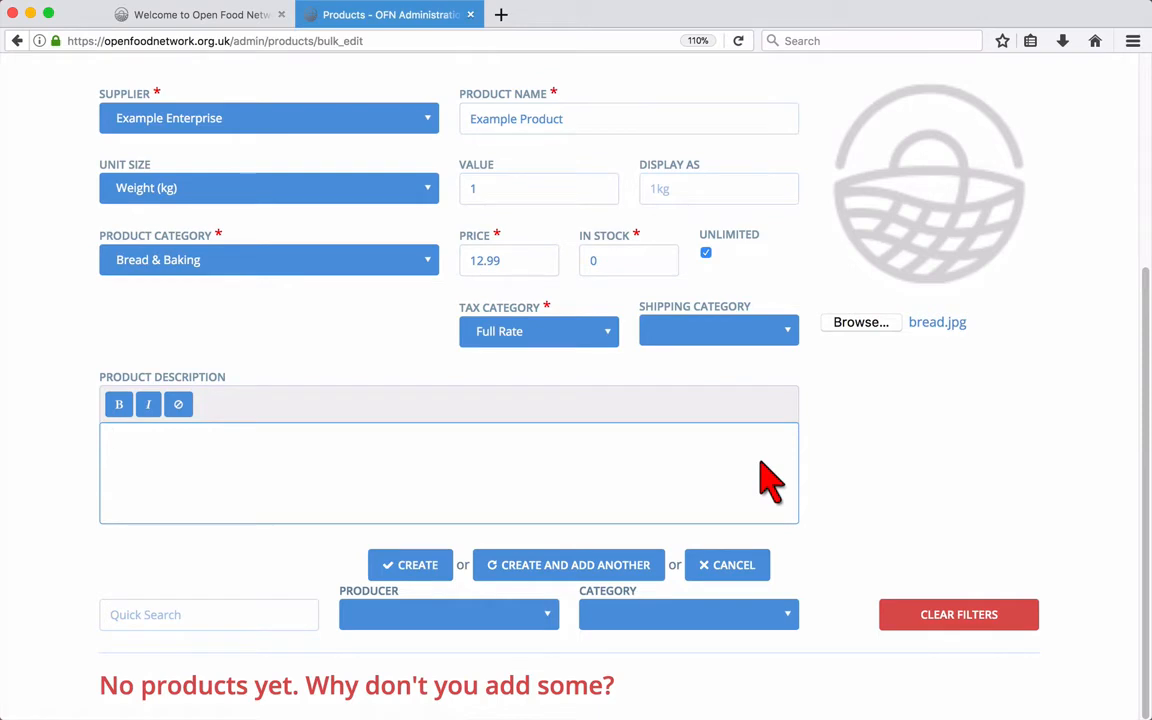
pyautogui.write('This is where')
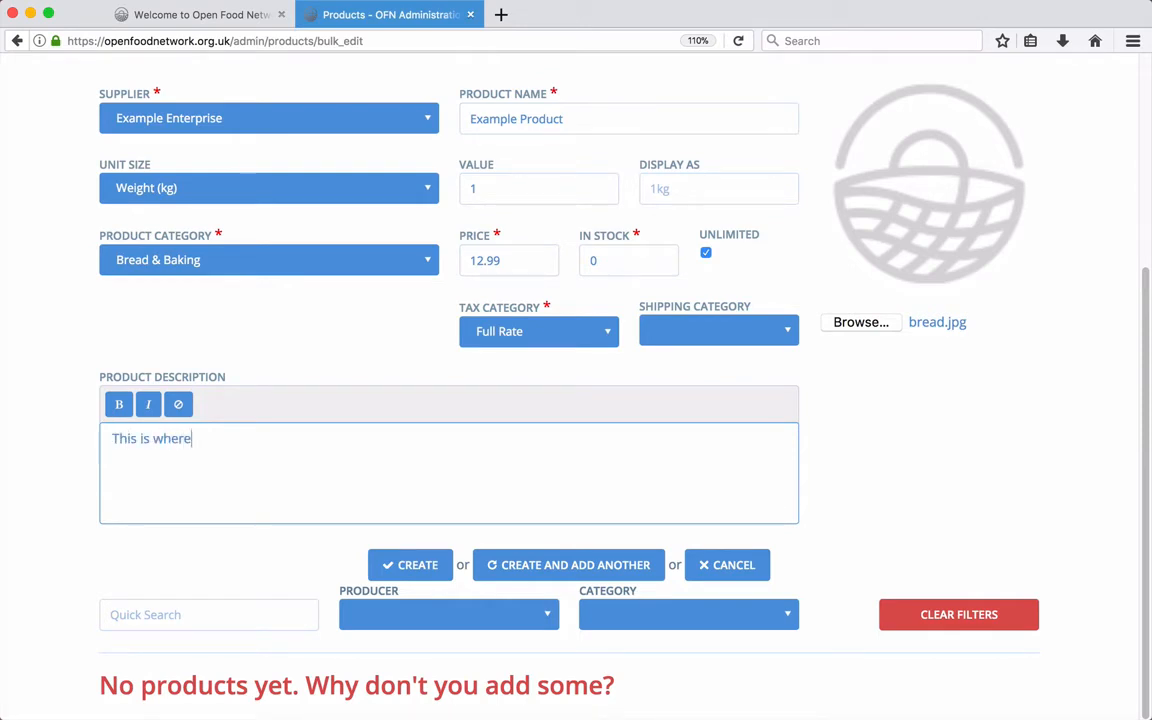
pyautogui.write("you'll ent")
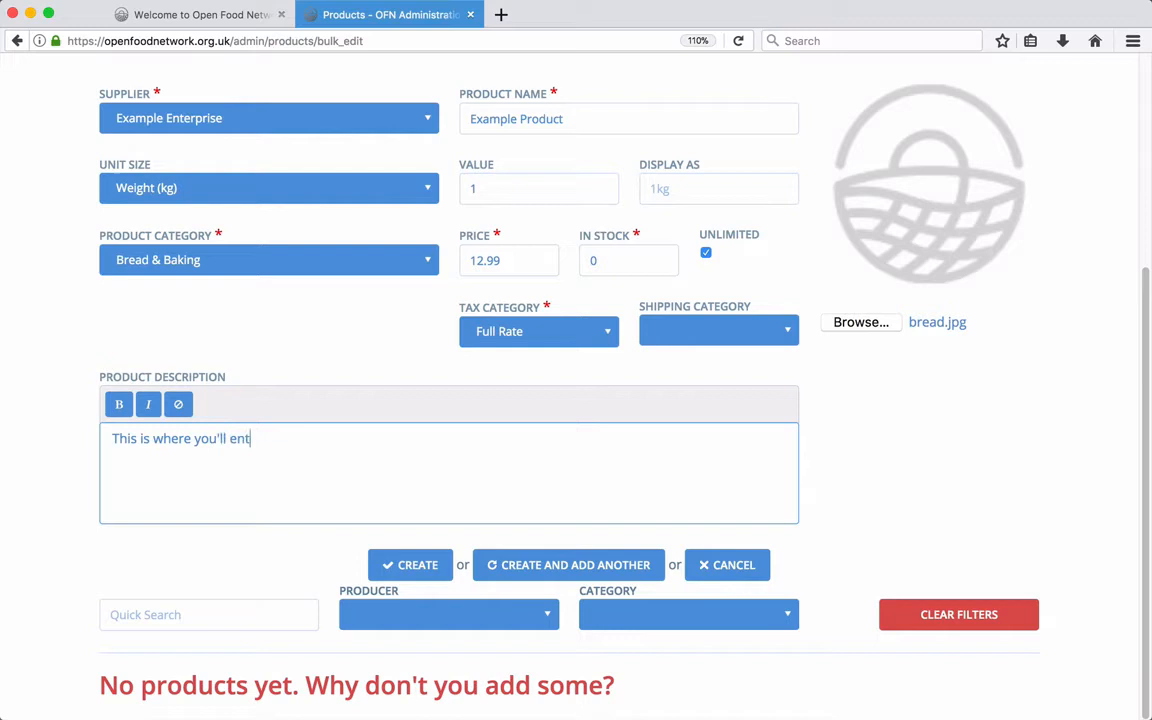
pyautogui.write('er your product')
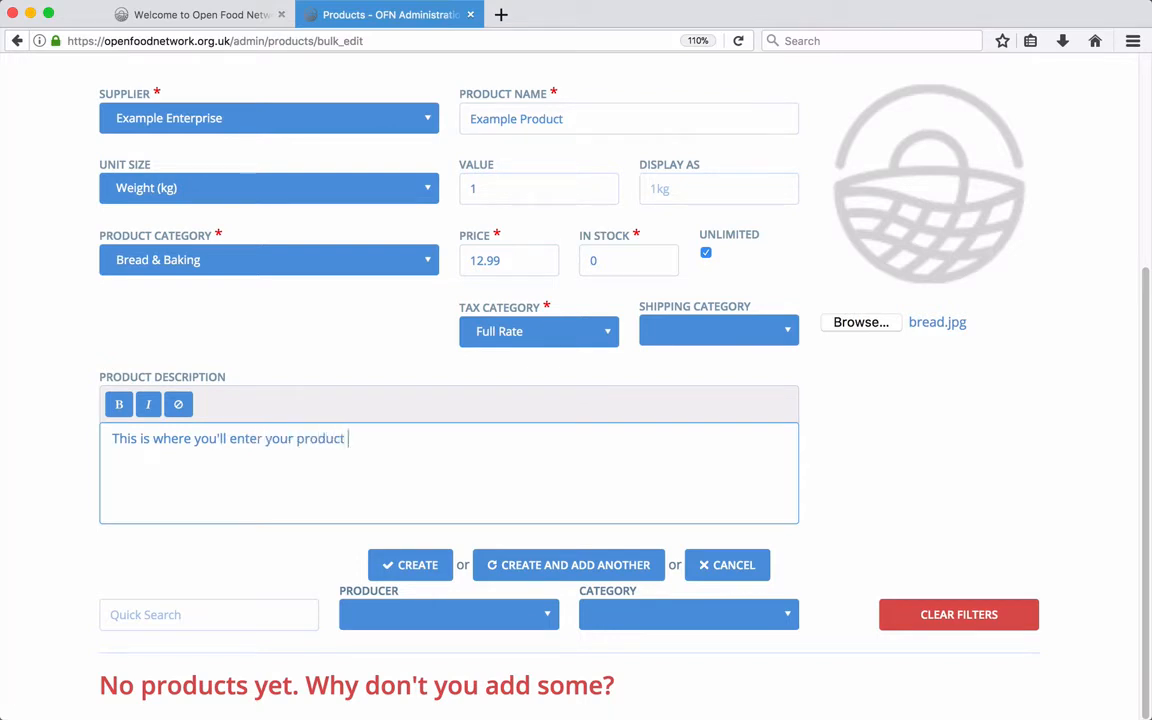
pyautogui.write('description!')
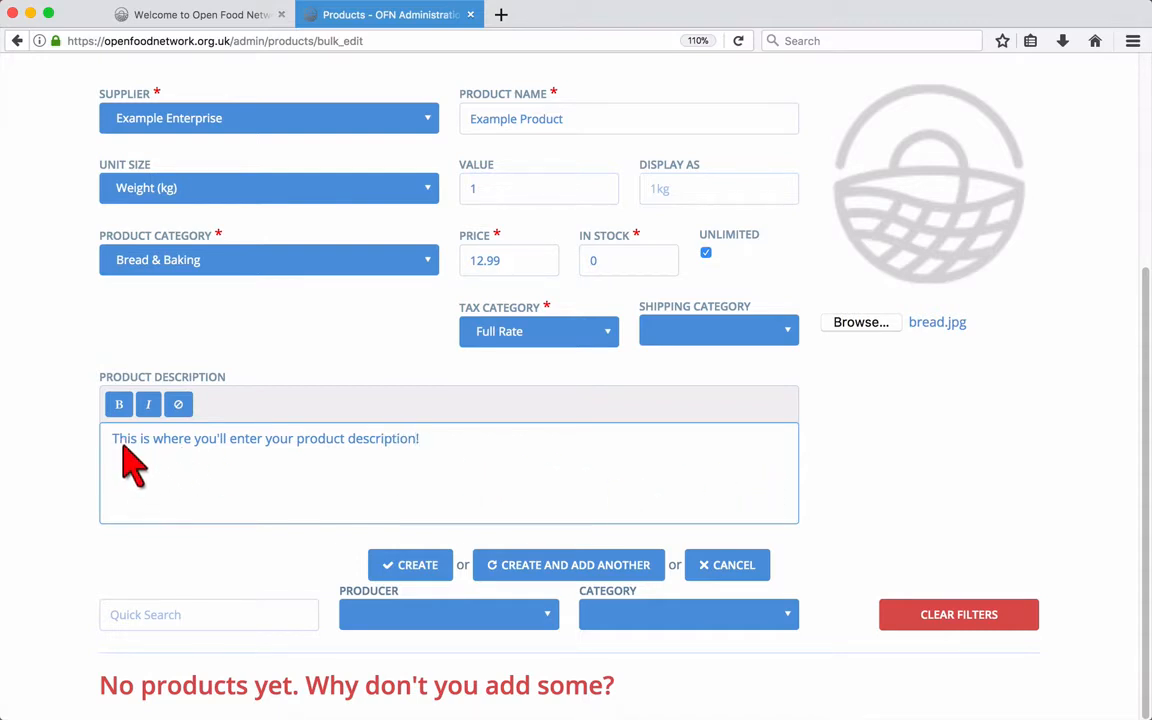
pyautogui.click(118, 404)
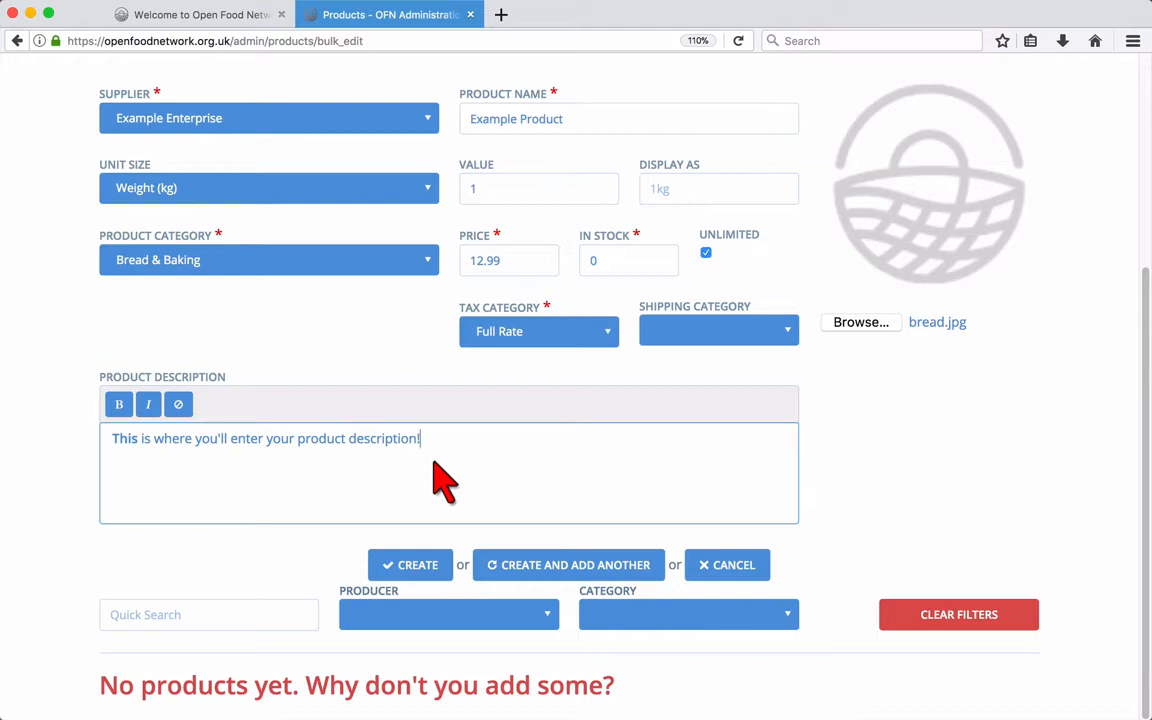
pyautogui.moveTo(418, 565)
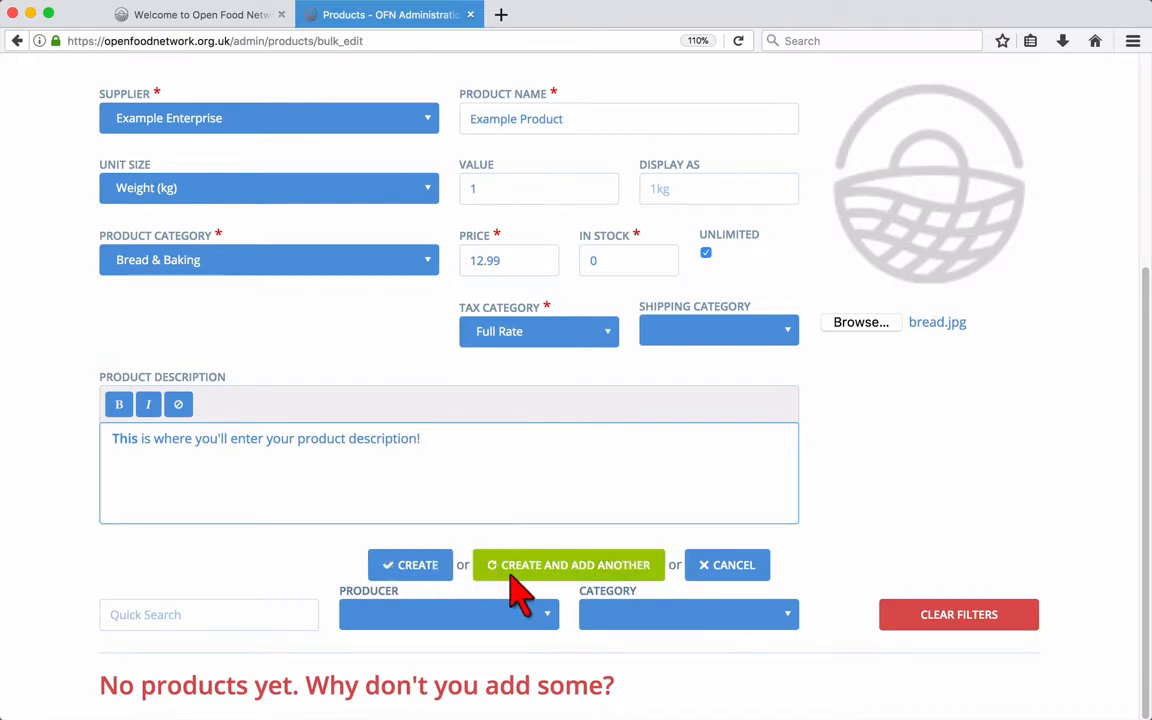
# Save Example Product so it is listed in the Bulk Edit Products table.
pyautogui.click(410, 565)
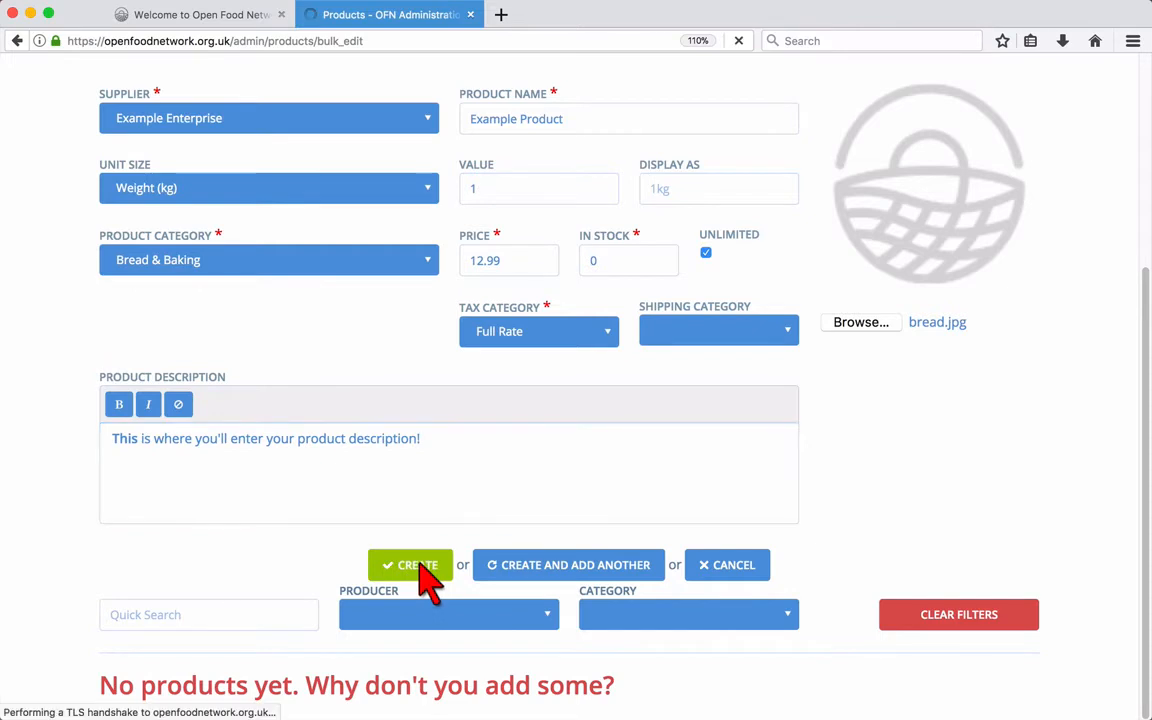
pyautogui.click(410, 564)
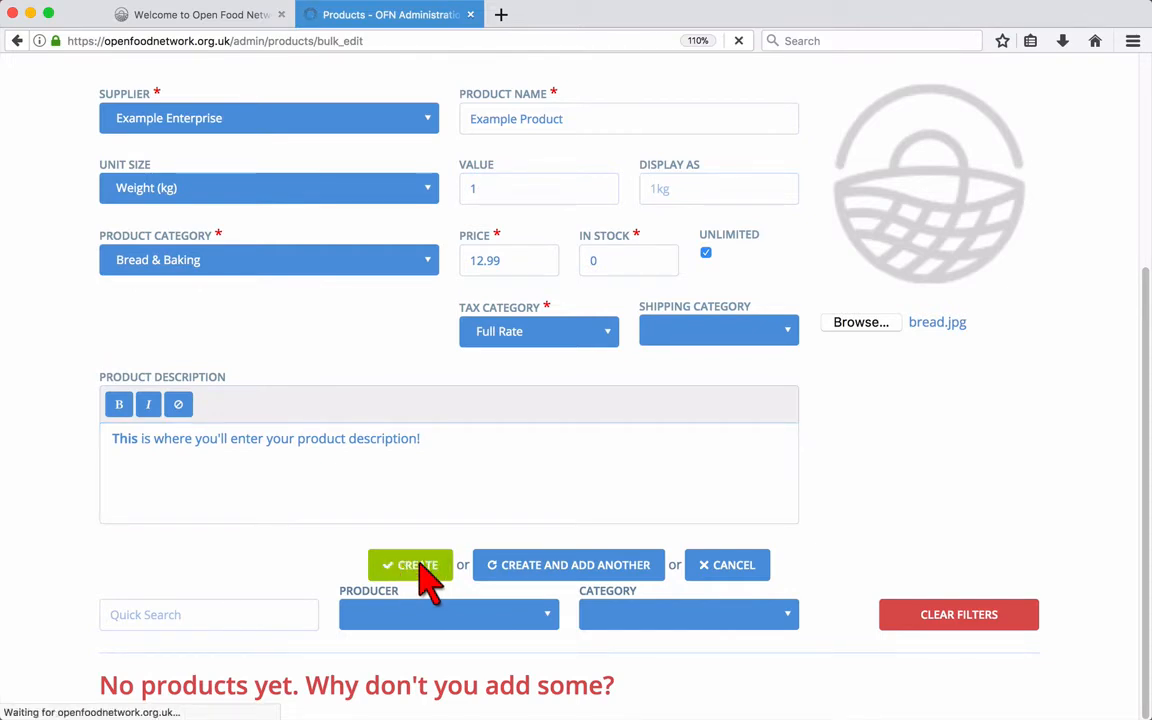
pyautogui.click(410, 565)
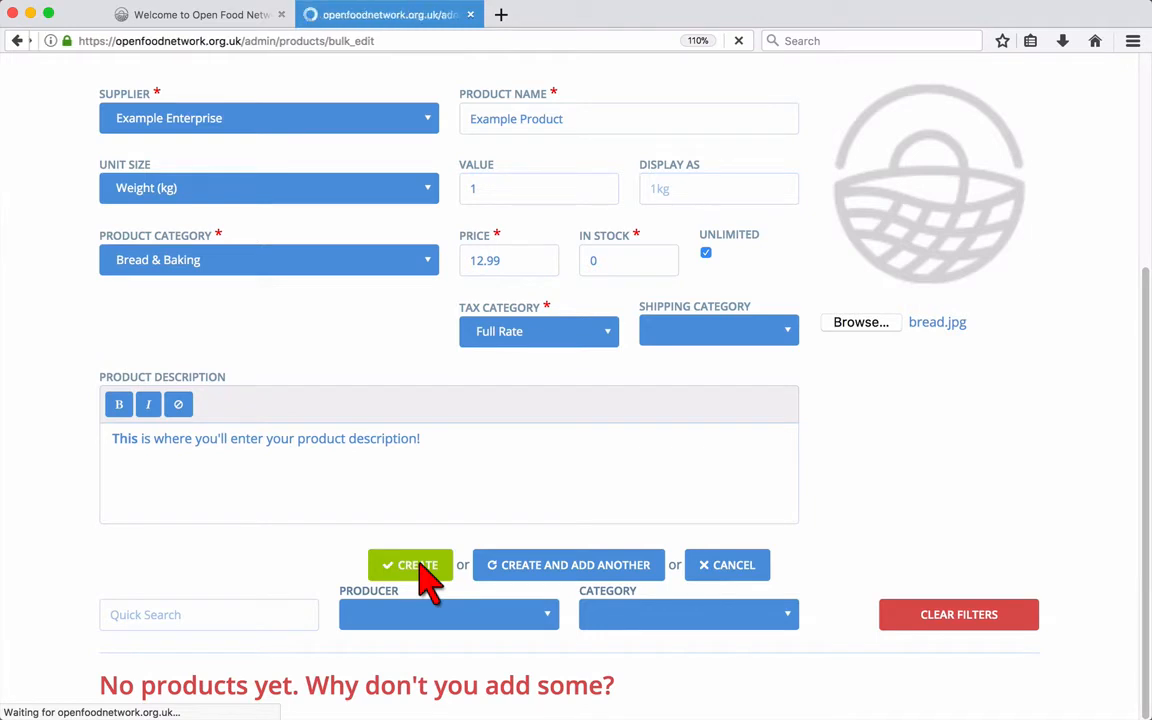
pyautogui.click(410, 565)
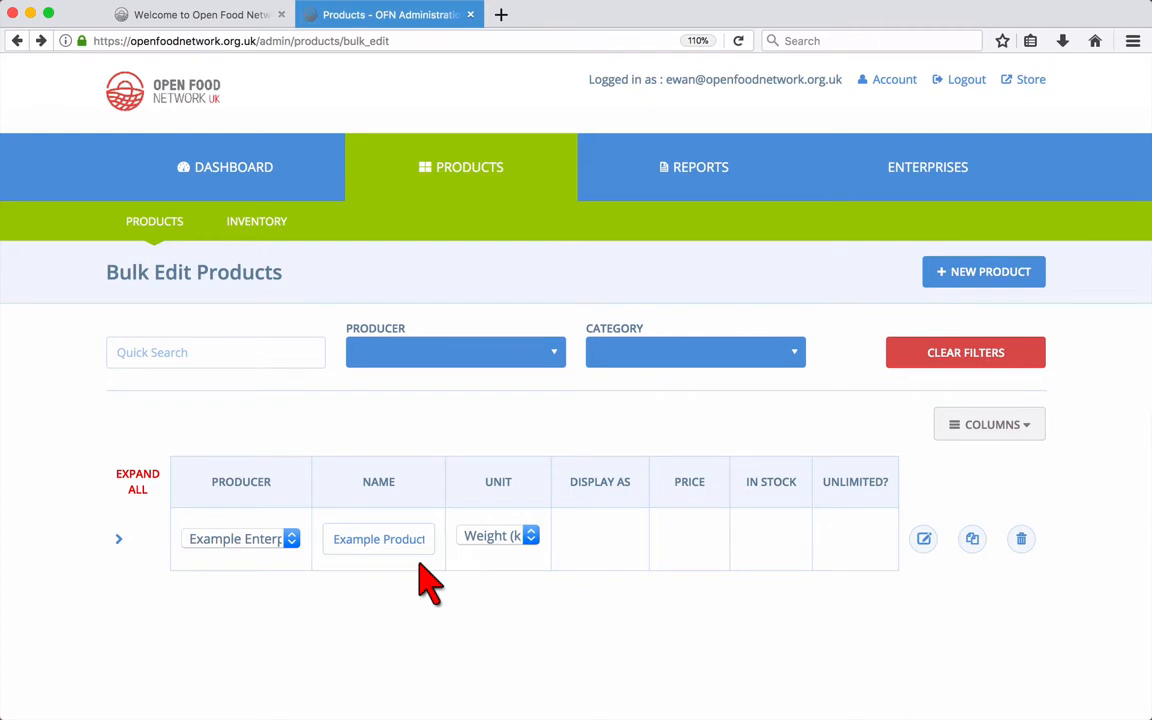
pyautogui.moveTo(278, 580)
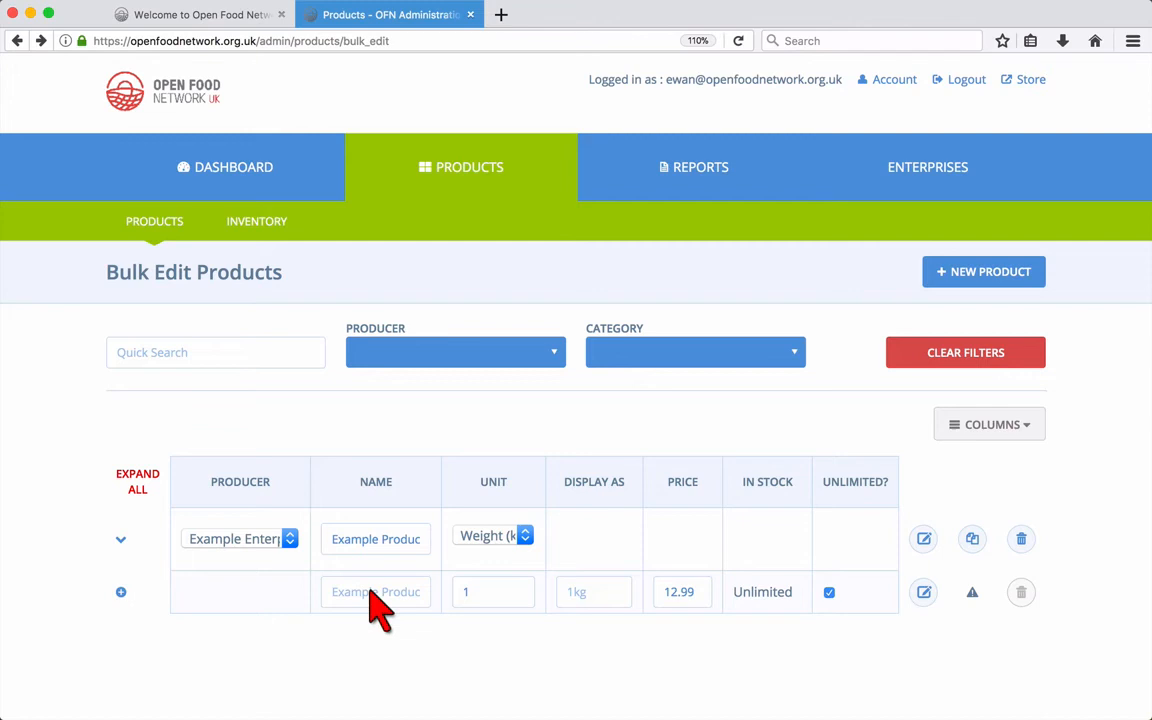
# Edit Example Product's variant to 500g with unit 0.5 and price 6.99.
pyautogui.click(375, 591)
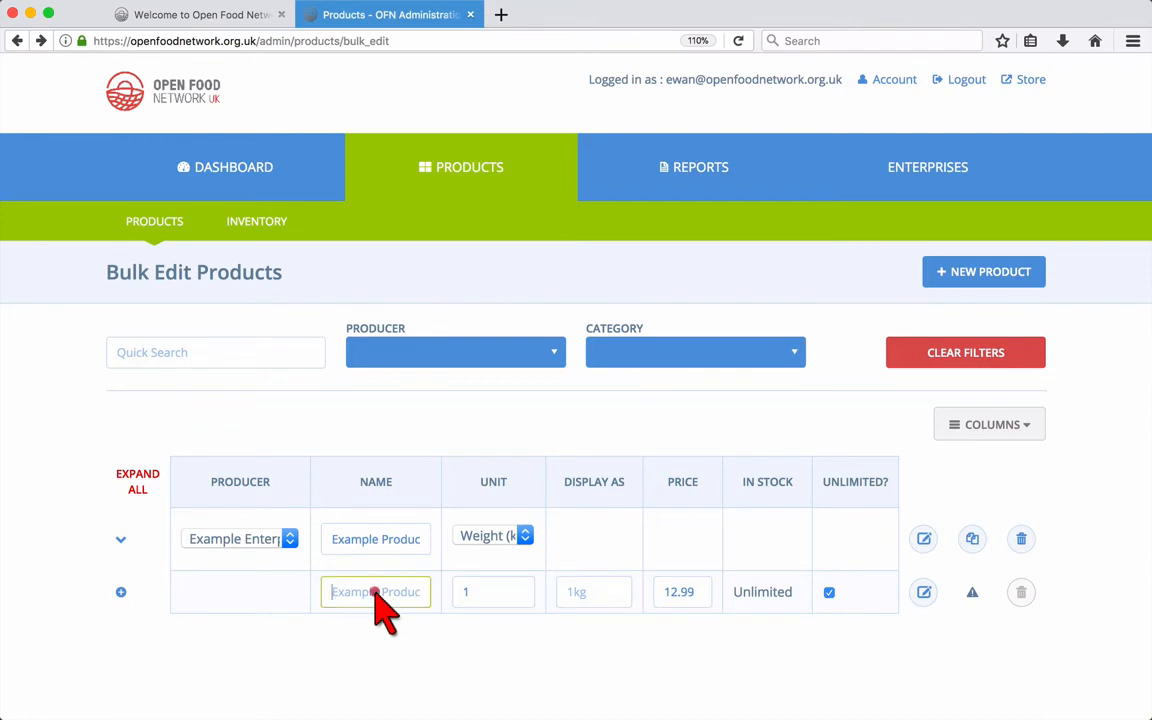
pyautogui.write('Example')
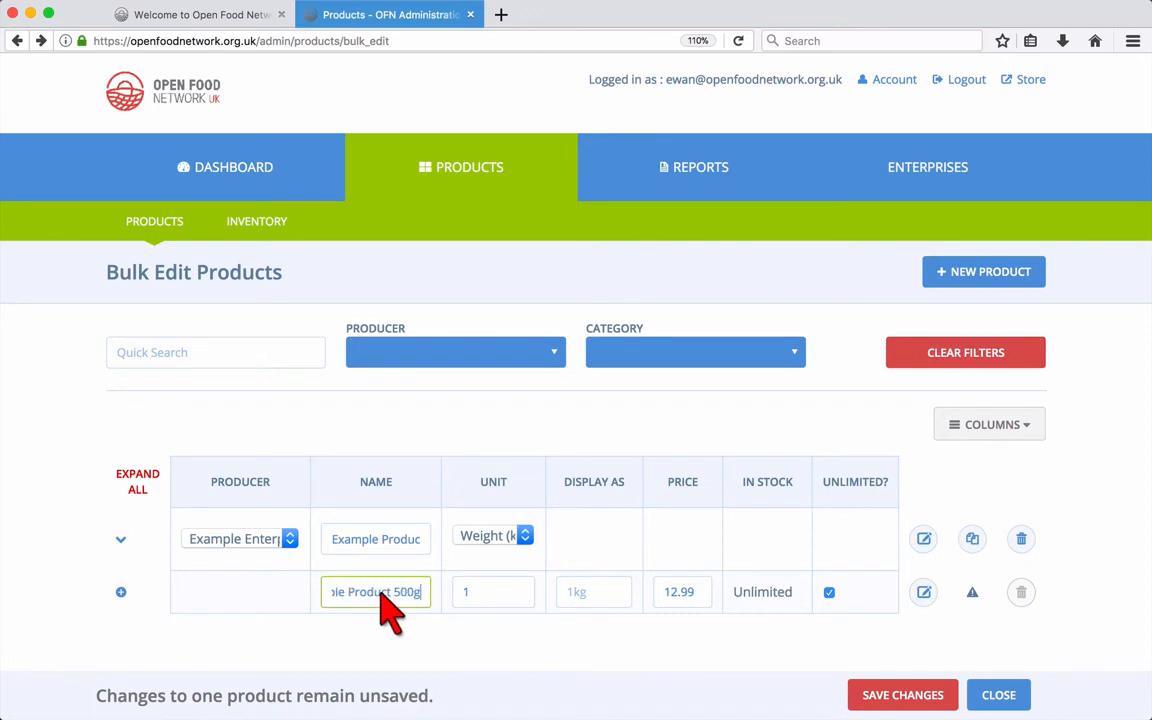
pyautogui.click(492, 591)
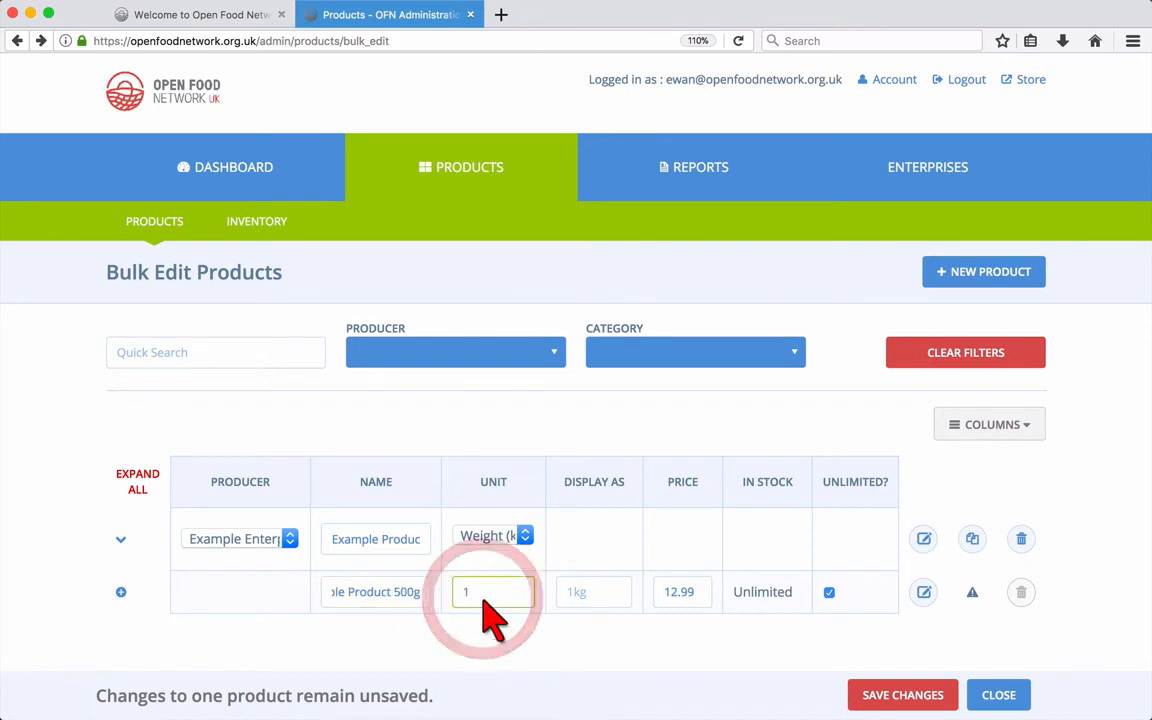
pyautogui.click(490, 591)
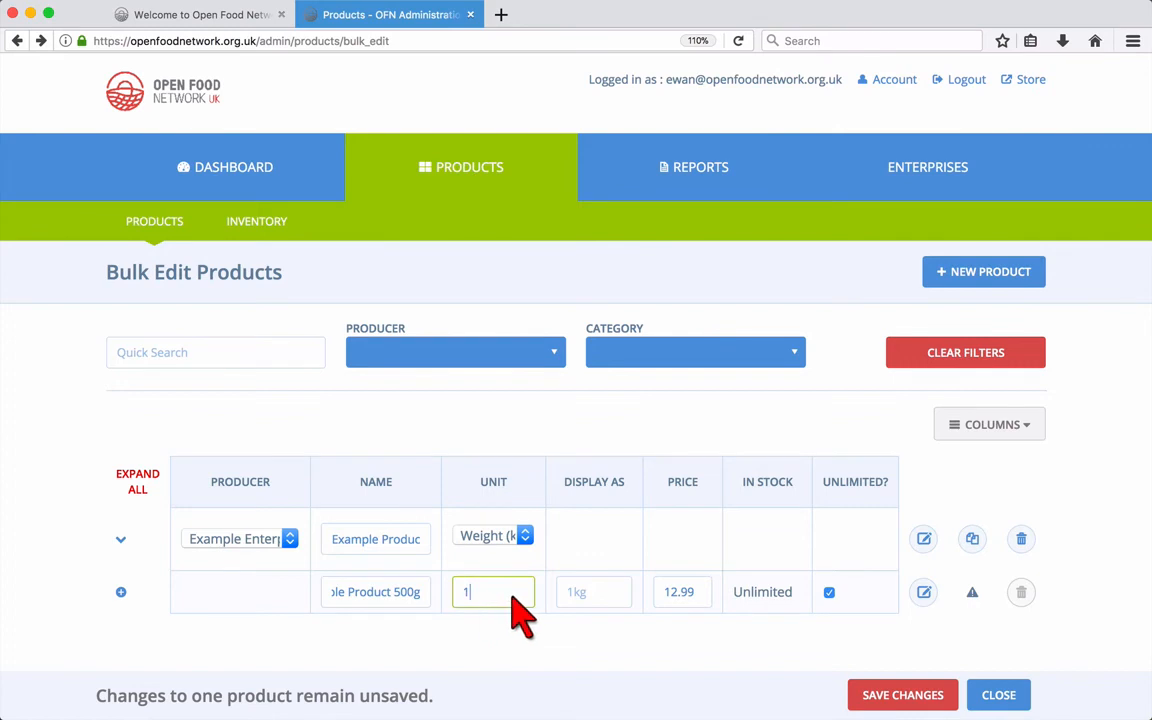
pyautogui.press('backspace')
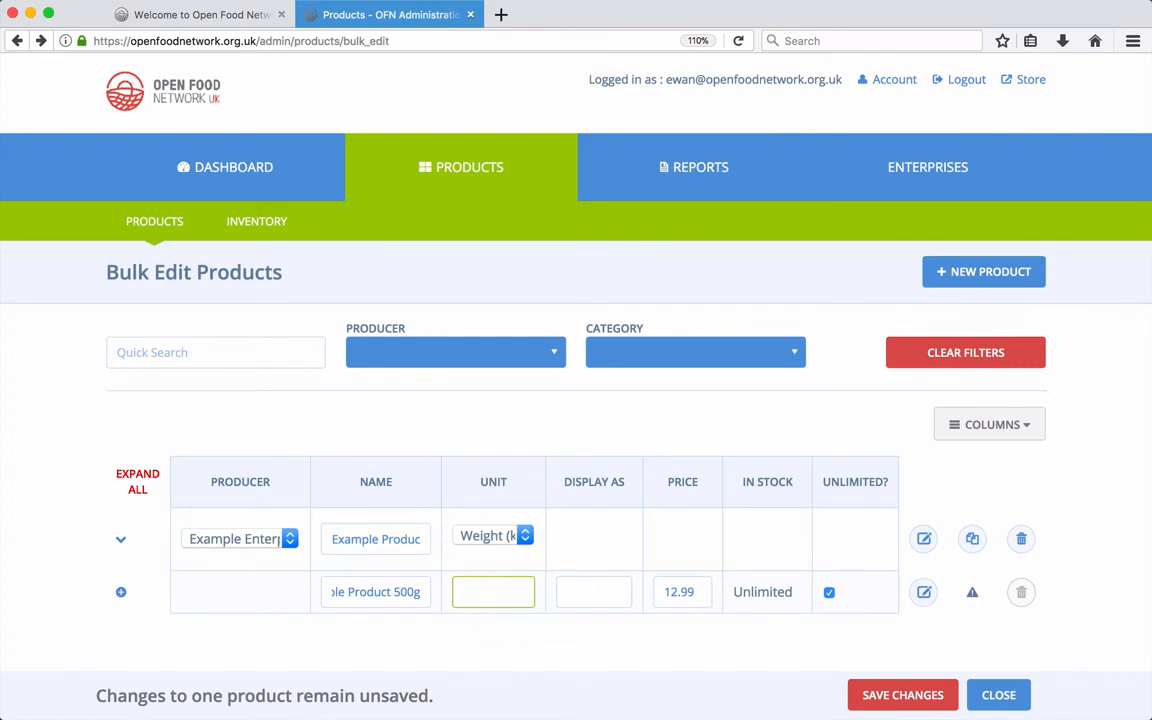
pyautogui.write('0.5')
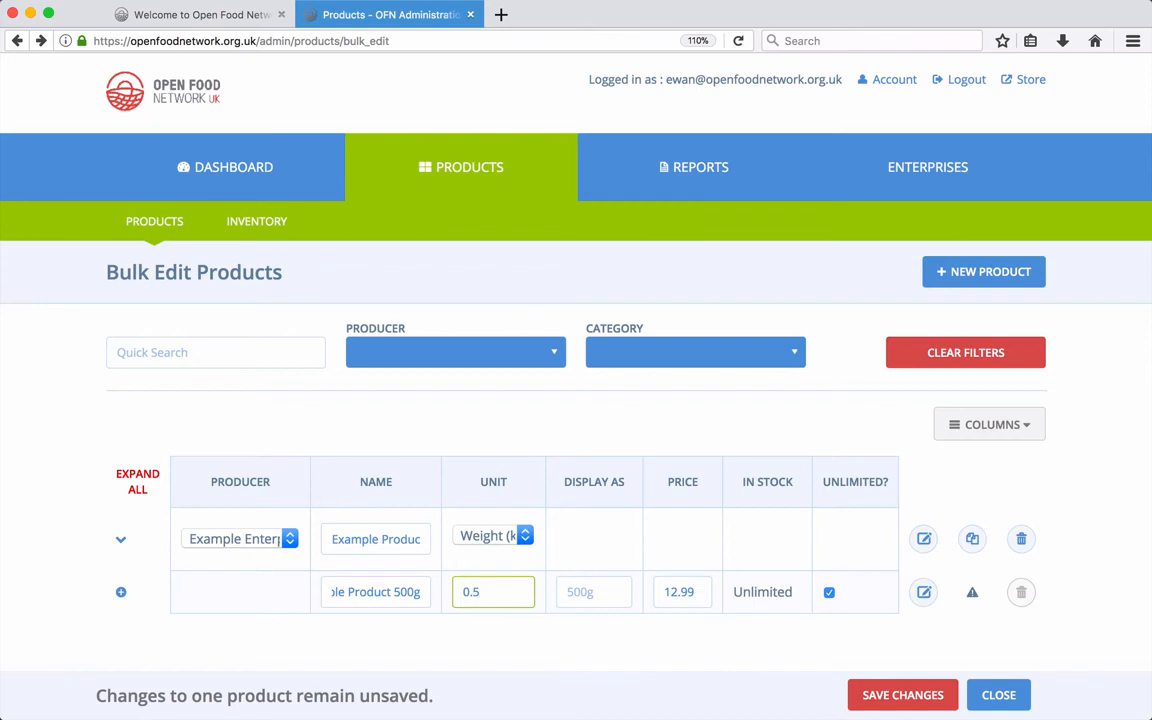
pyautogui.click(593, 591)
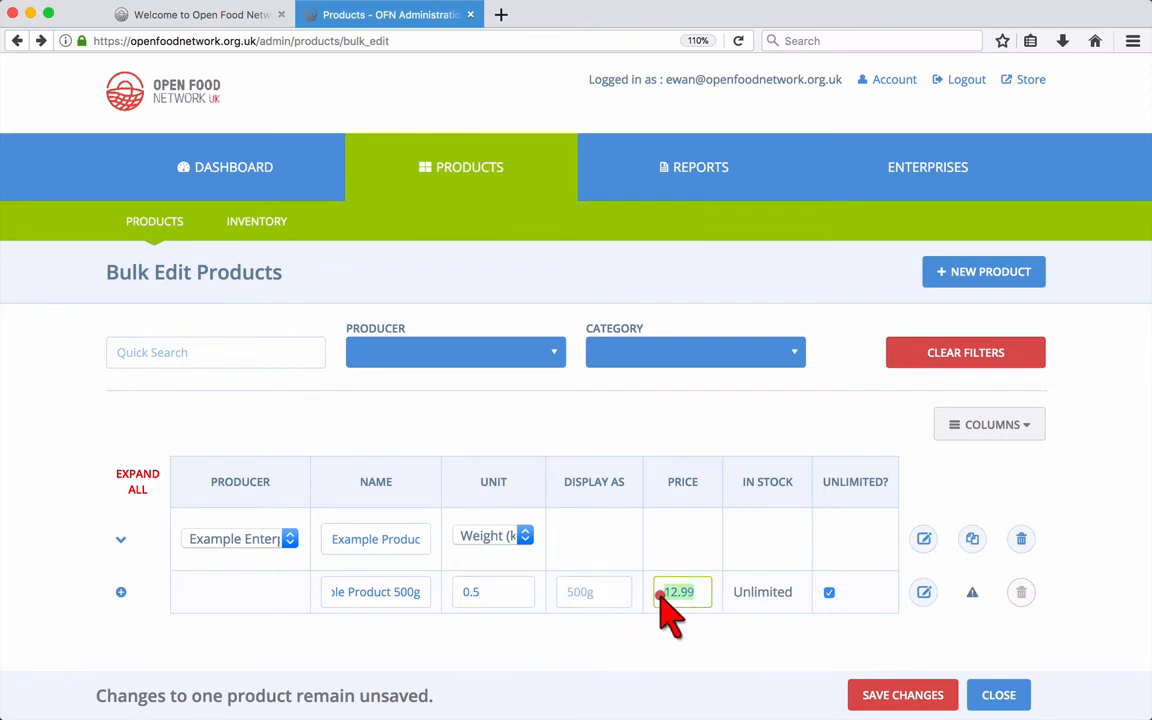
pyautogui.write('6.')
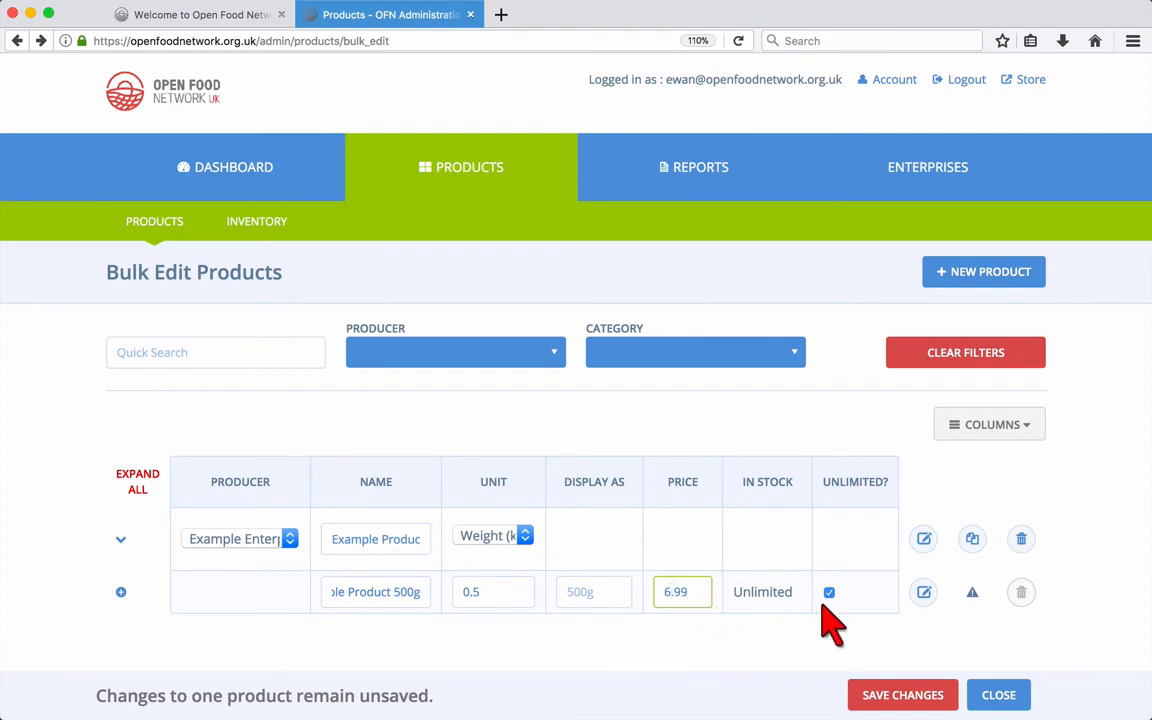
pyautogui.click(901, 695)
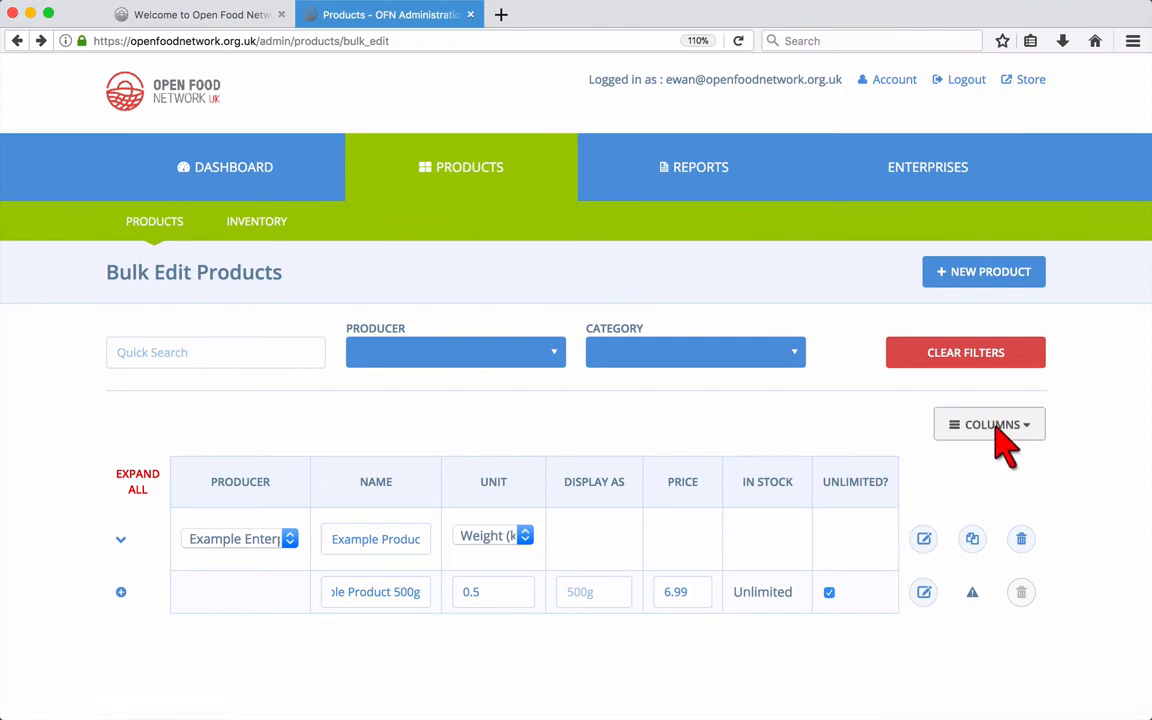
# Turn on the Category and Tax Category columns from the Columns menu.
pyautogui.click(989, 424)
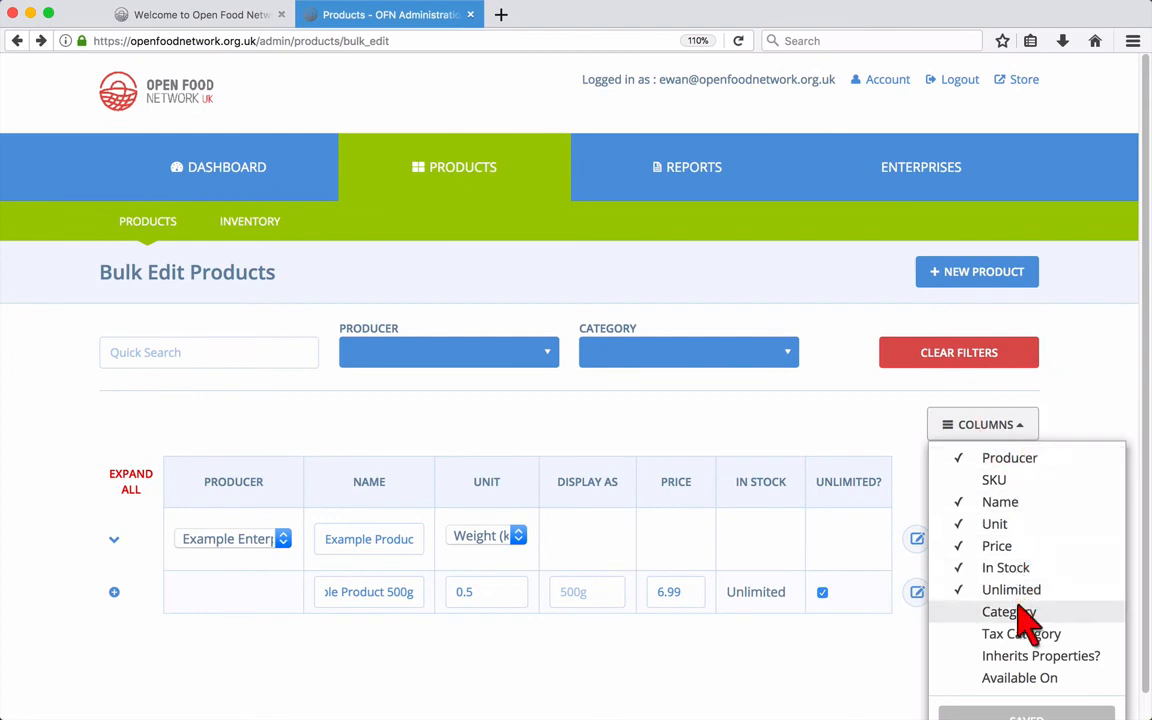
pyautogui.click(1008, 611)
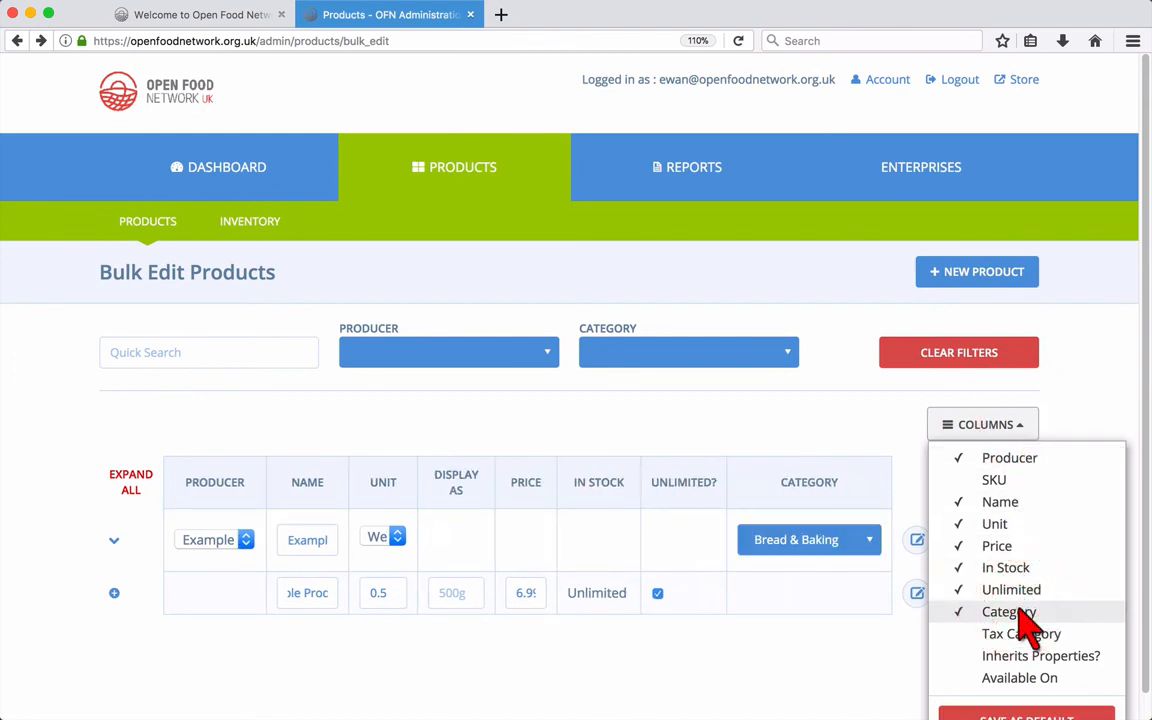
pyautogui.click(1021, 633)
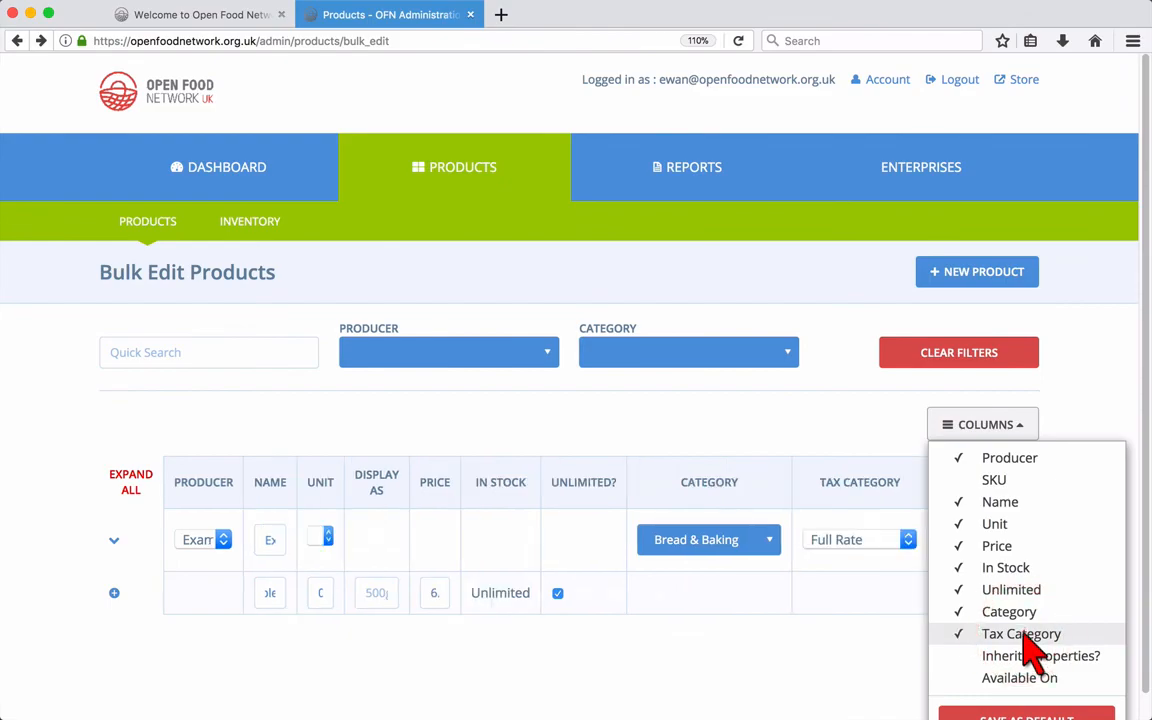